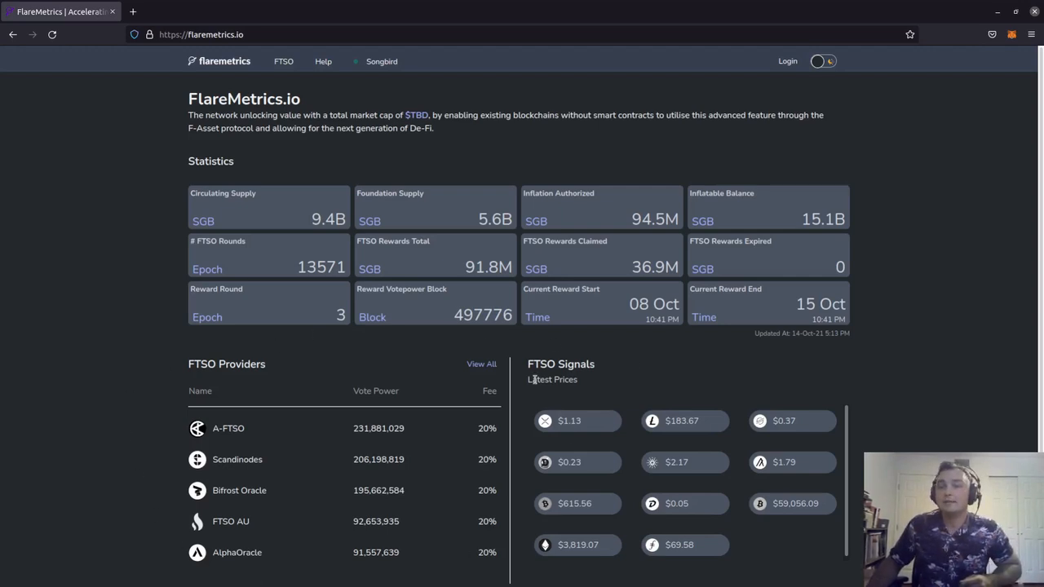
{"action": "mouse_move", "coordinate": [490, 406]}
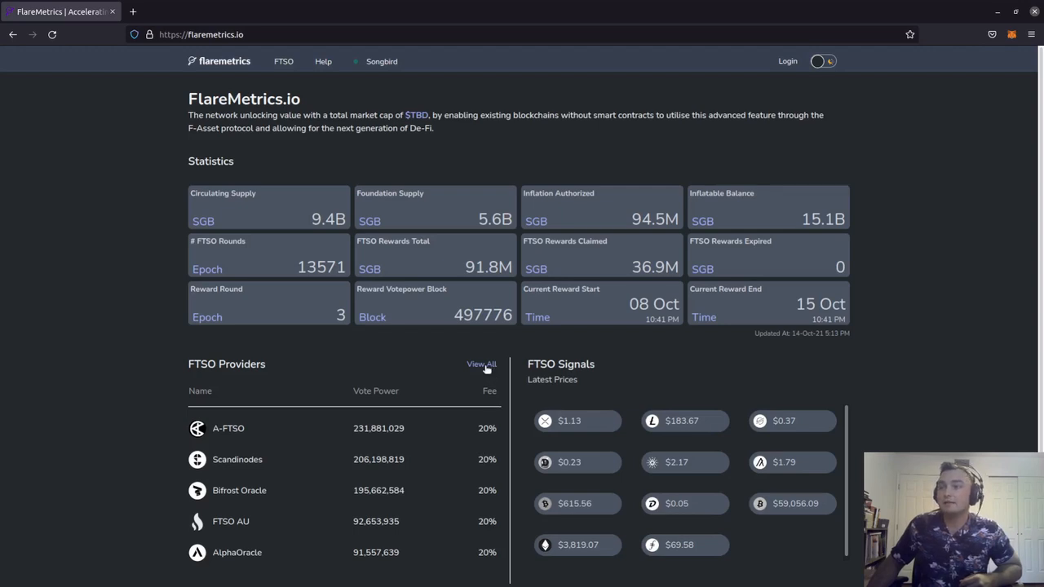
View the full list of all 32 FTSO signal providers with vote power, reward rate and fee
{"action": "left_click", "coordinate": [481, 365]}
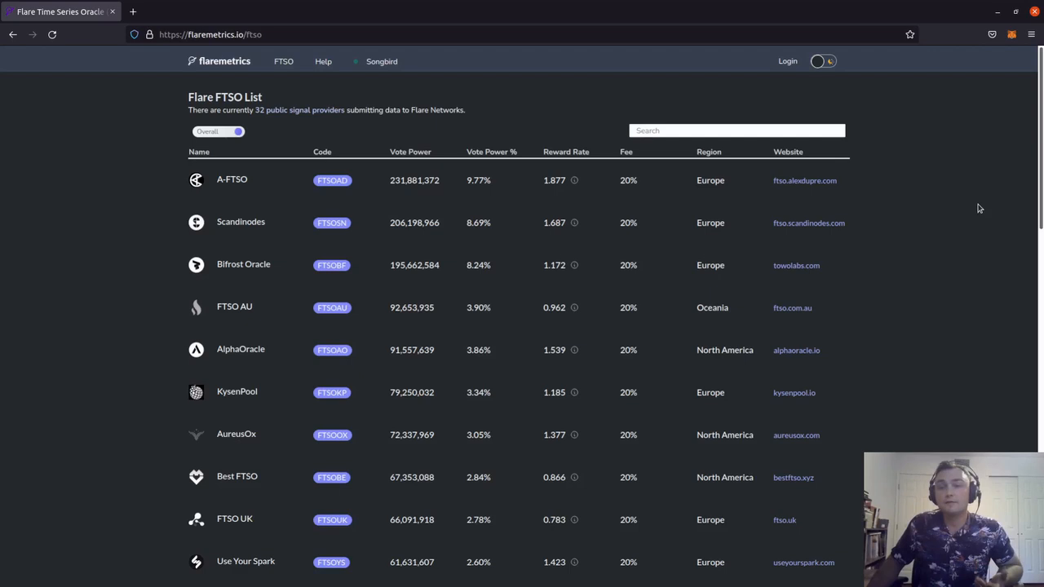
{"action": "mouse_move", "coordinate": [398, 499]}
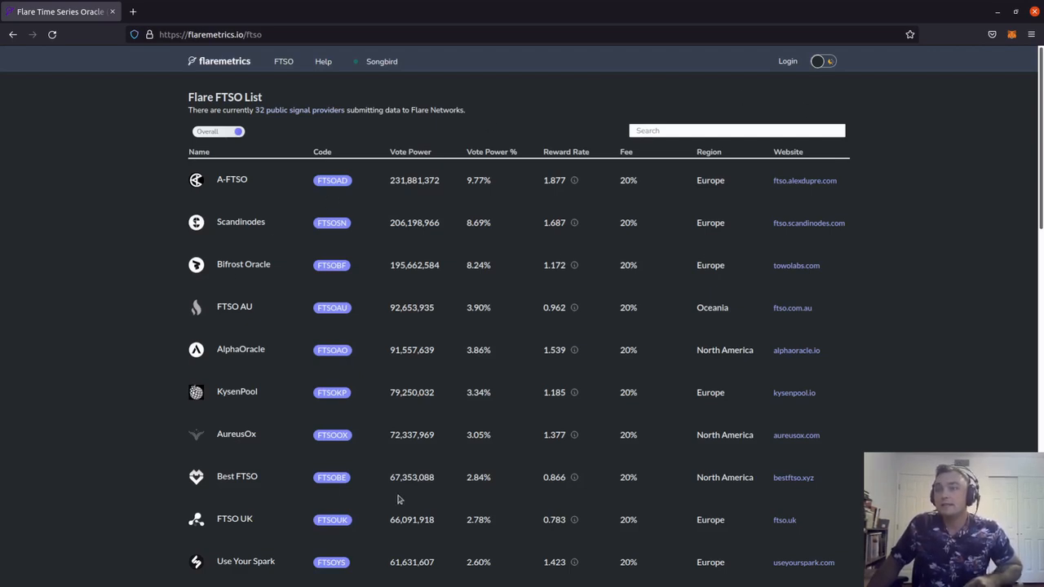
{"action": "mouse_move", "coordinate": [943, 395]}
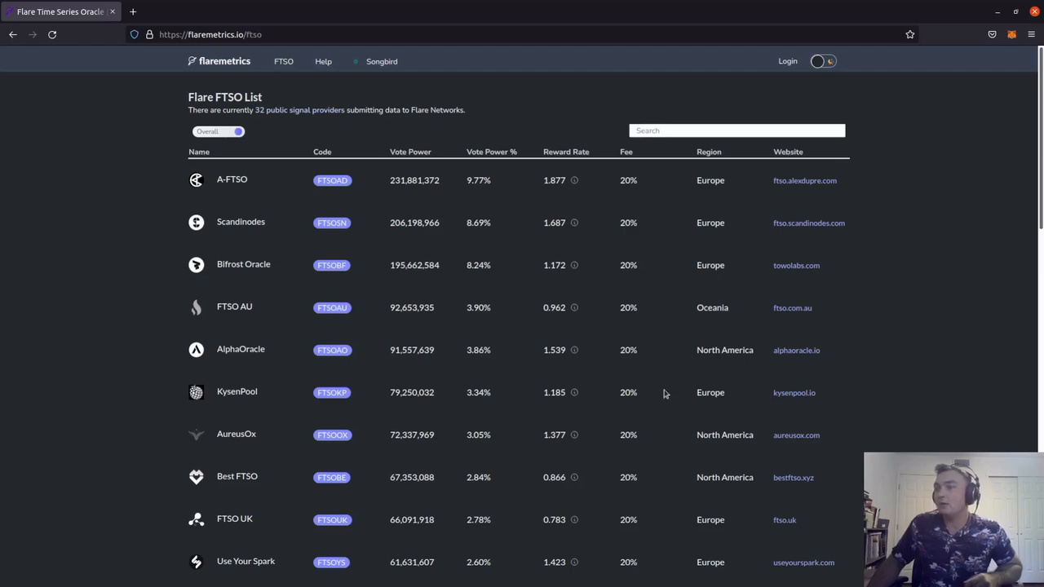
Go to AlphaOracle's website from the provider list and reach its Delegate page for Songbird
{"action": "left_click", "coordinate": [796, 349]}
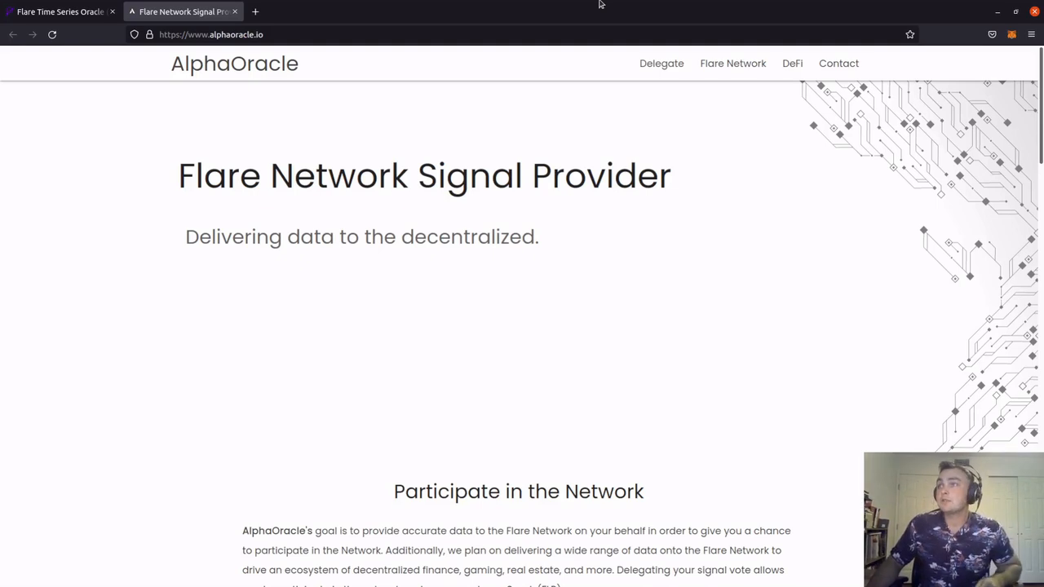
{"action": "mouse_move", "coordinate": [750, 163]}
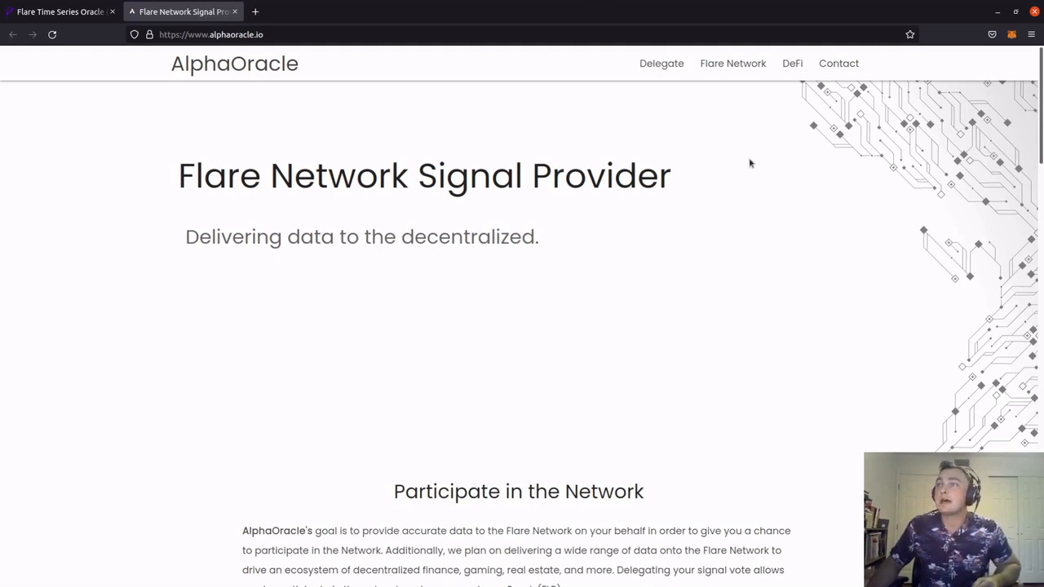
{"action": "mouse_move", "coordinate": [708, 144]}
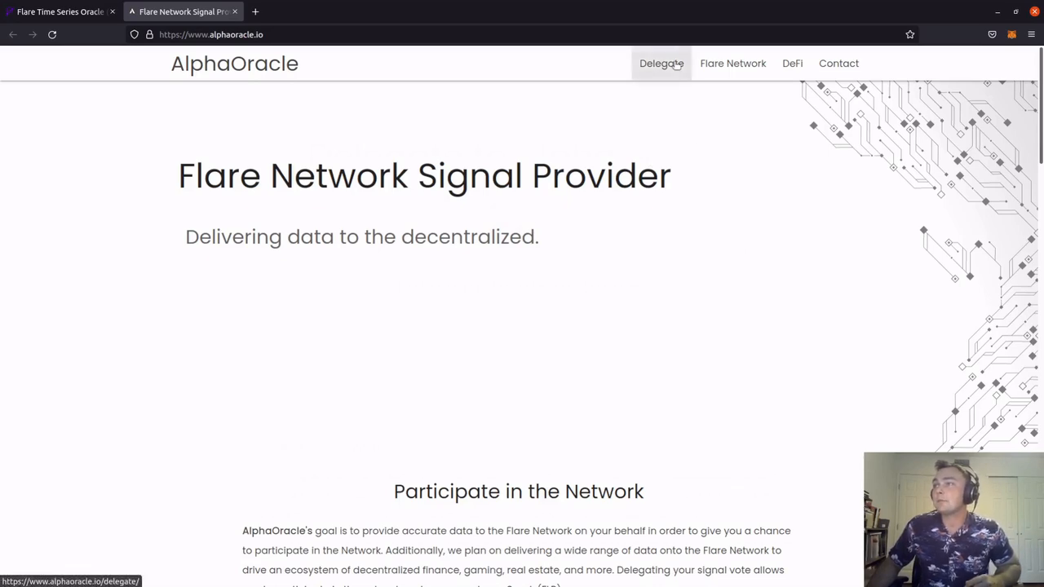
{"action": "left_click", "coordinate": [663, 62]}
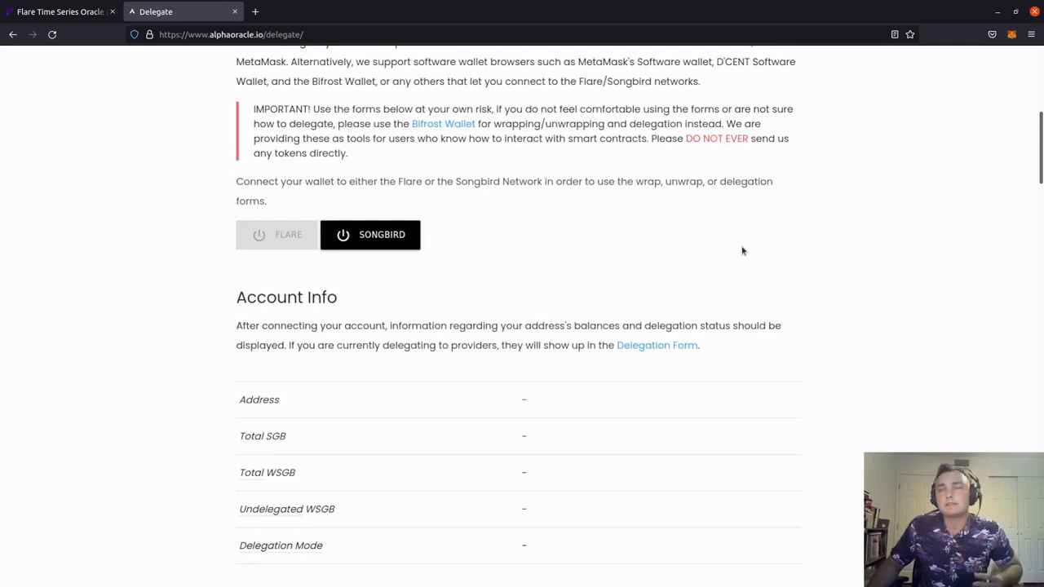
{"action": "scroll", "scroll_direction": "down", "scroll_amount": 3}
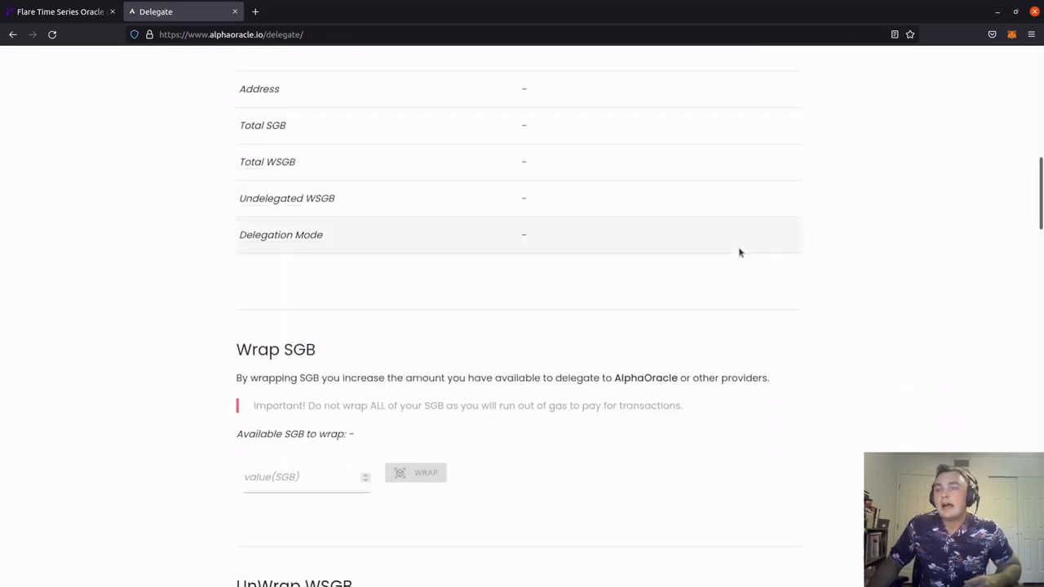
{"action": "scroll", "scroll_direction": "down", "scroll_amount": 3}
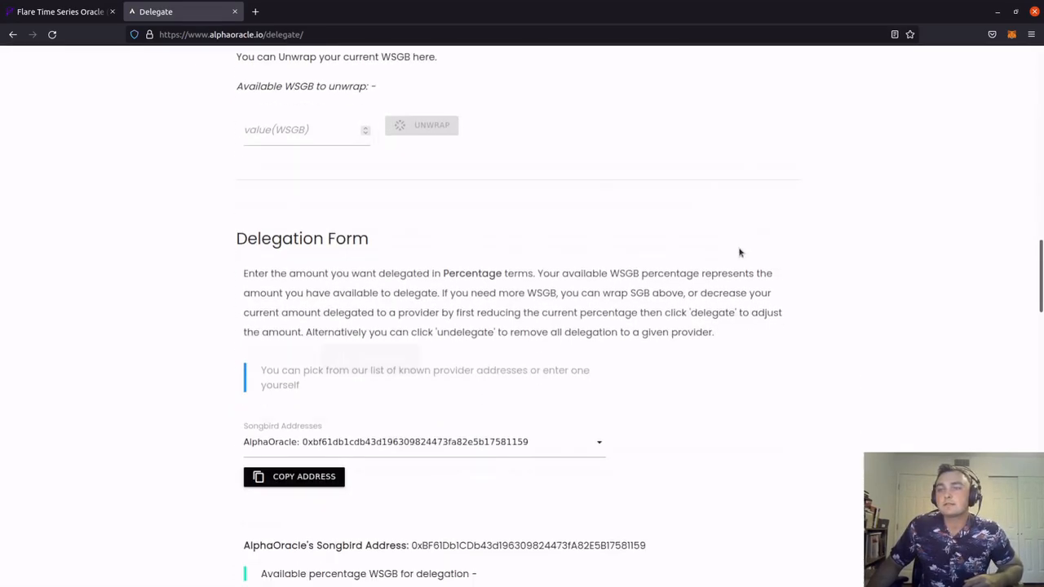
{"action": "scroll", "scroll_direction": "up", "scroll_amount": 3}
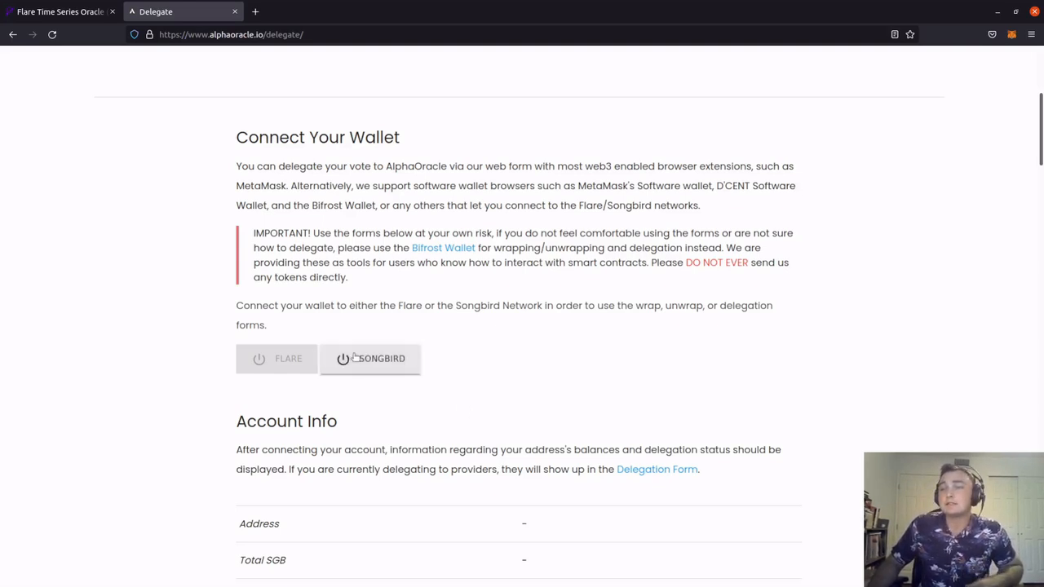
Connect the wallet on Songbird, unlocking MetaMask with the password
{"action": "left_click", "coordinate": [370, 359]}
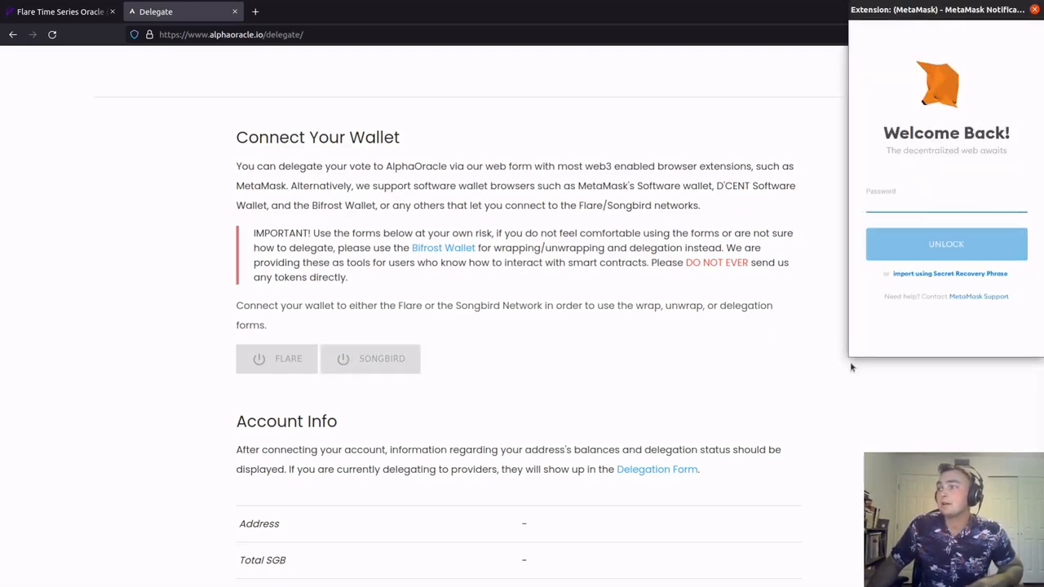
{"action": "left_click", "coordinate": [946, 202]}
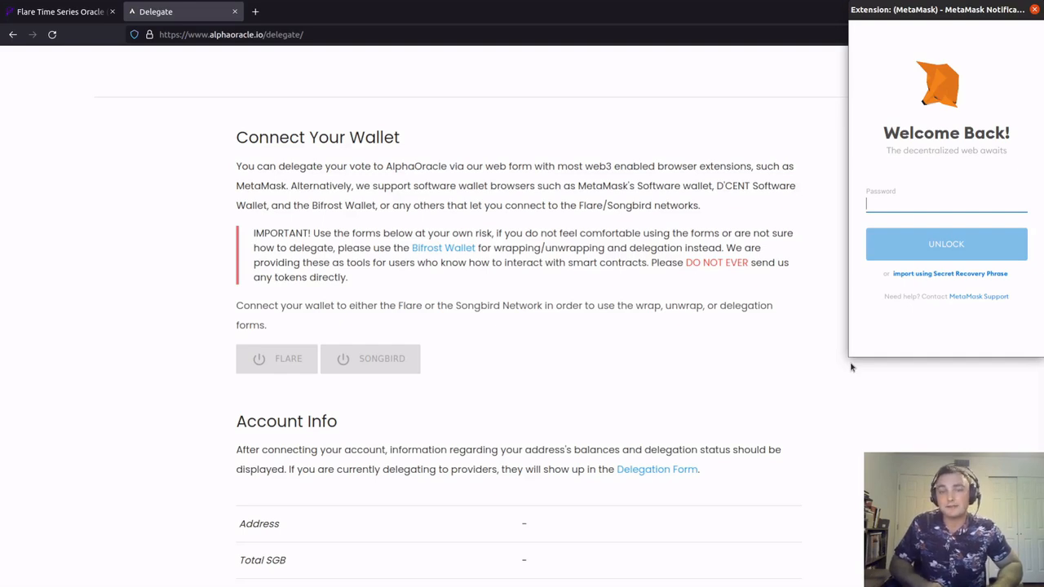
{"action": "left_click", "coordinate": [1034, 10]}
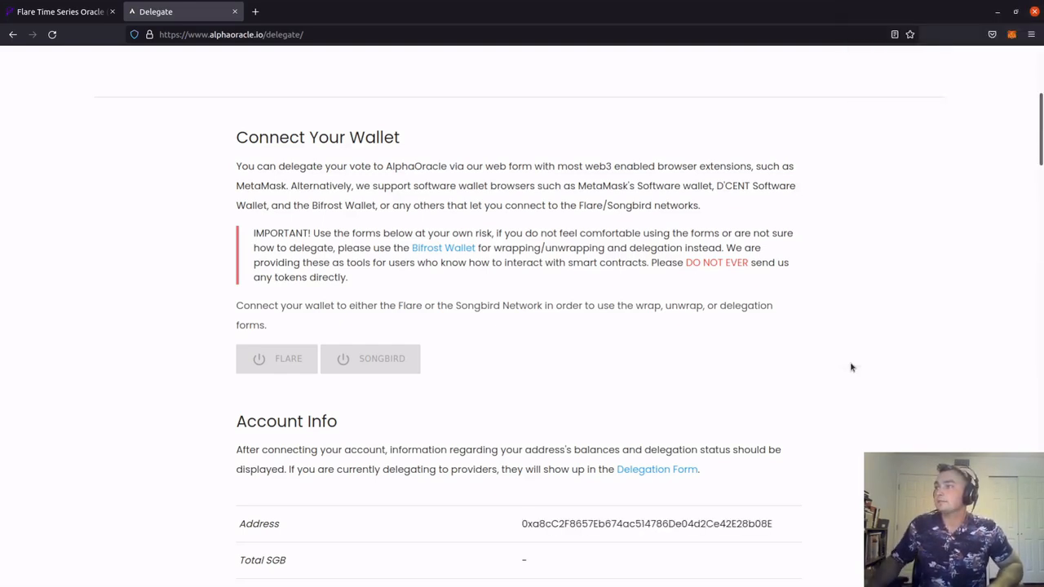
{"action": "scroll", "scroll_direction": "down", "scroll_amount": 3}
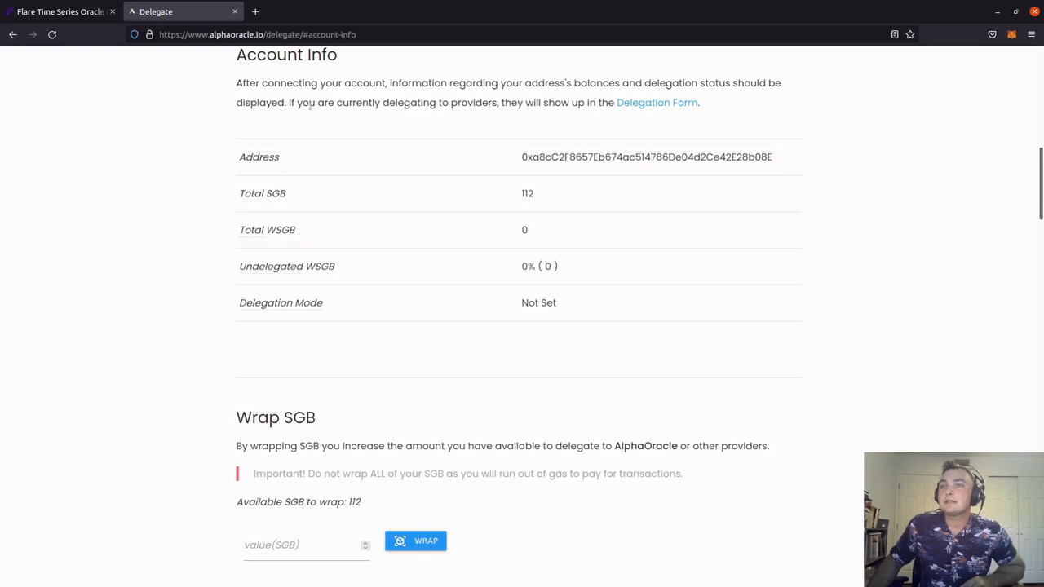
{"action": "mouse_move", "coordinate": [922, 290]}
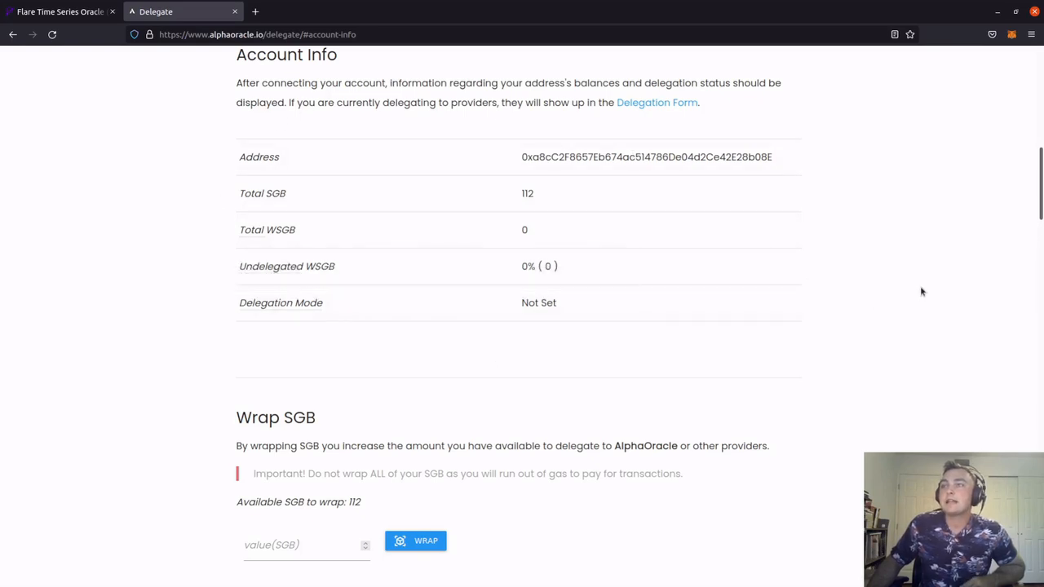
{"action": "mouse_move", "coordinate": [900, 290]}
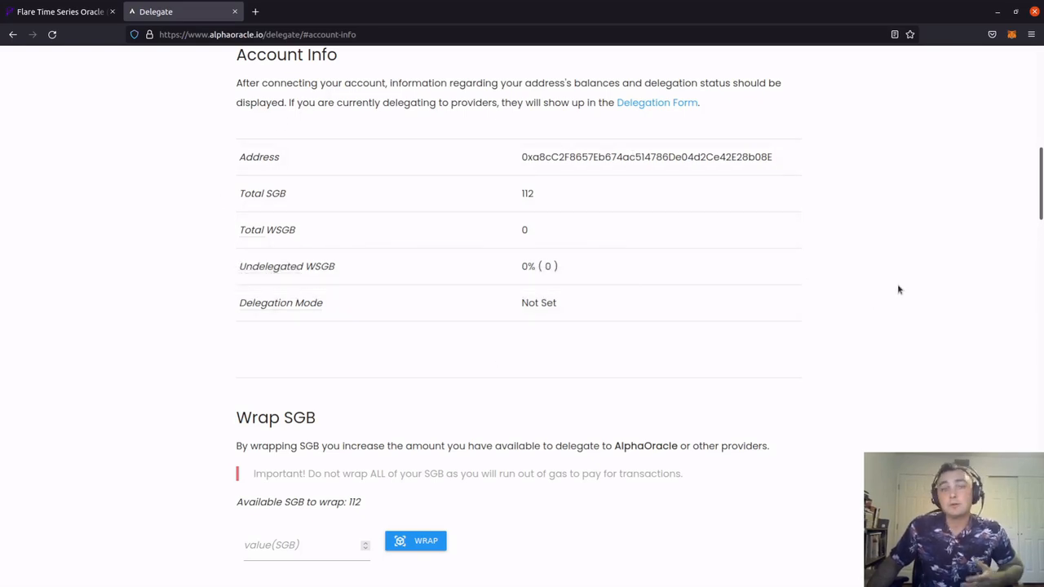
{"action": "mouse_move", "coordinate": [304, 157]}
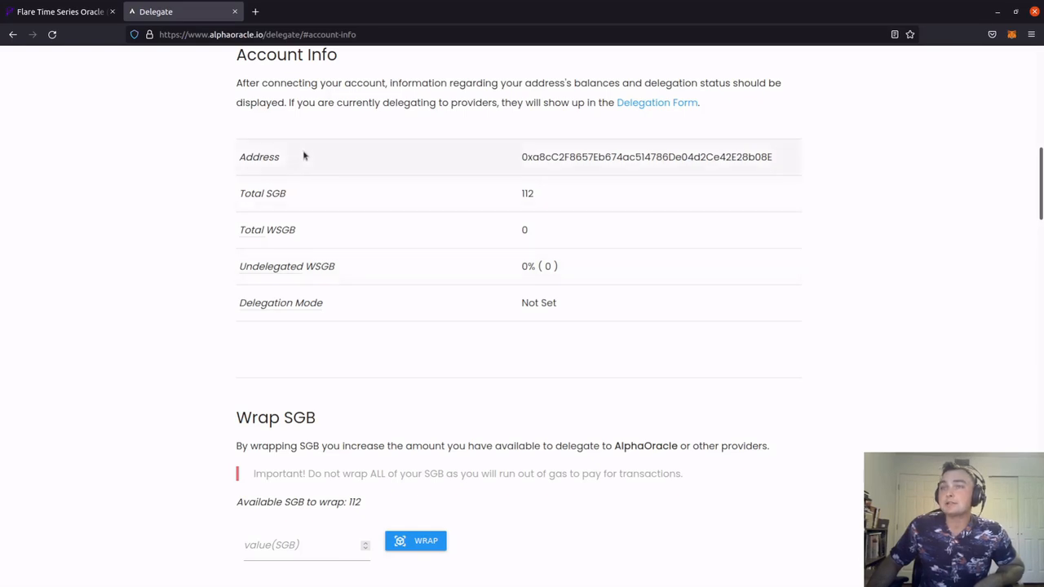
{"action": "mouse_move", "coordinate": [532, 212]}
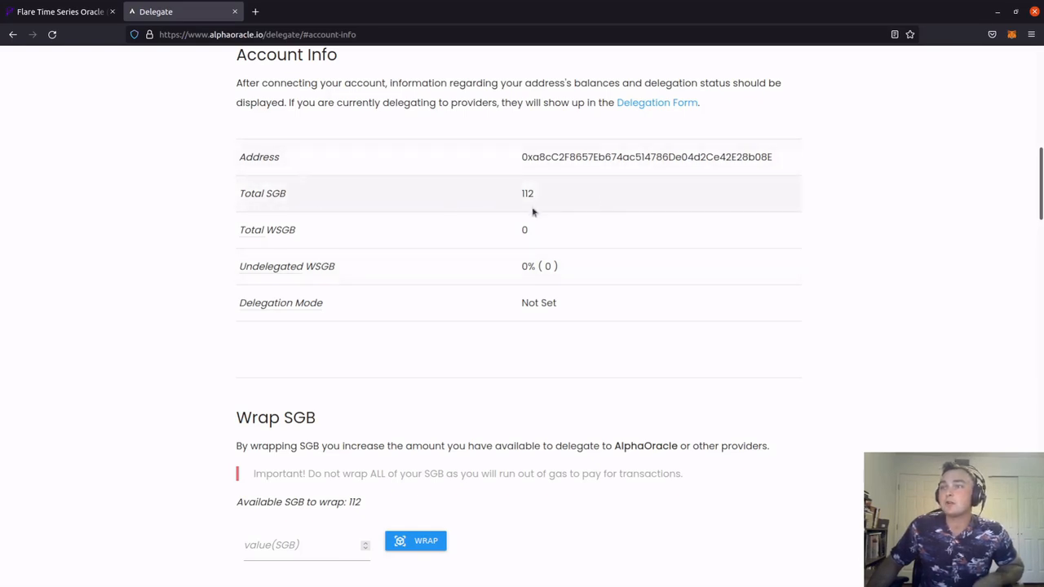
{"action": "mouse_move", "coordinate": [522, 216]}
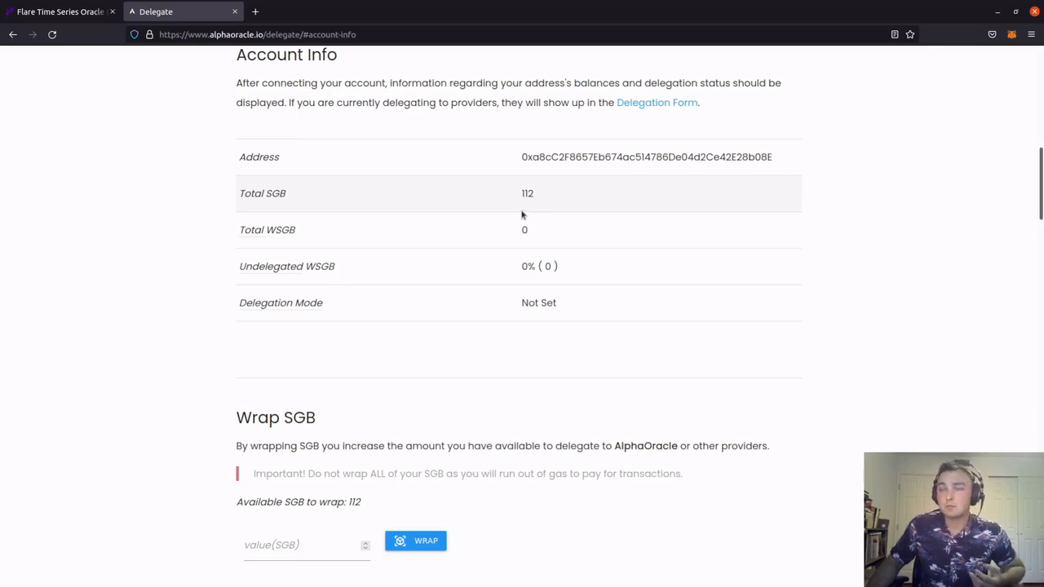
{"action": "mouse_move", "coordinate": [568, 248]}
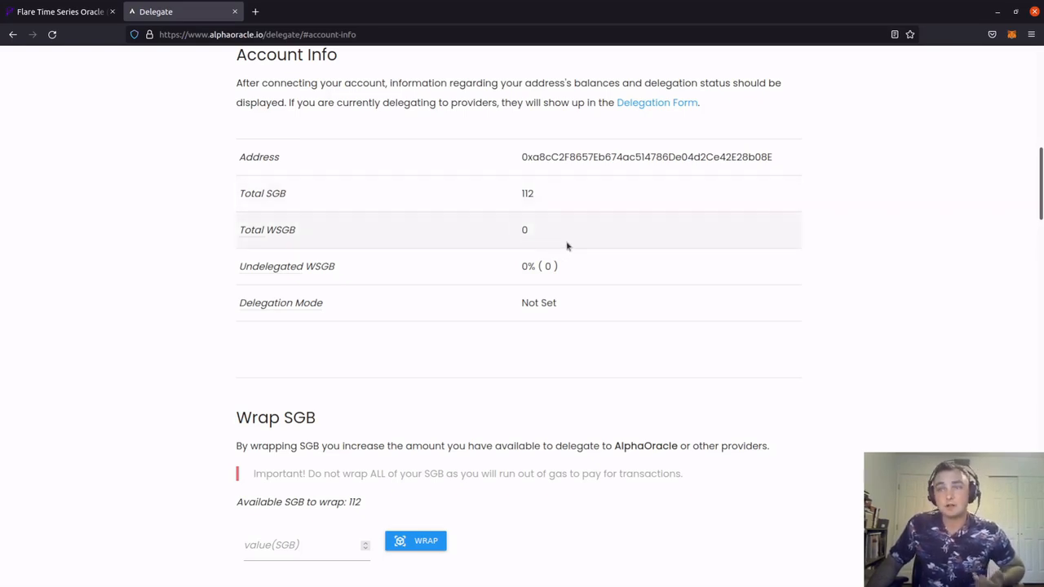
{"action": "mouse_move", "coordinate": [346, 277]}
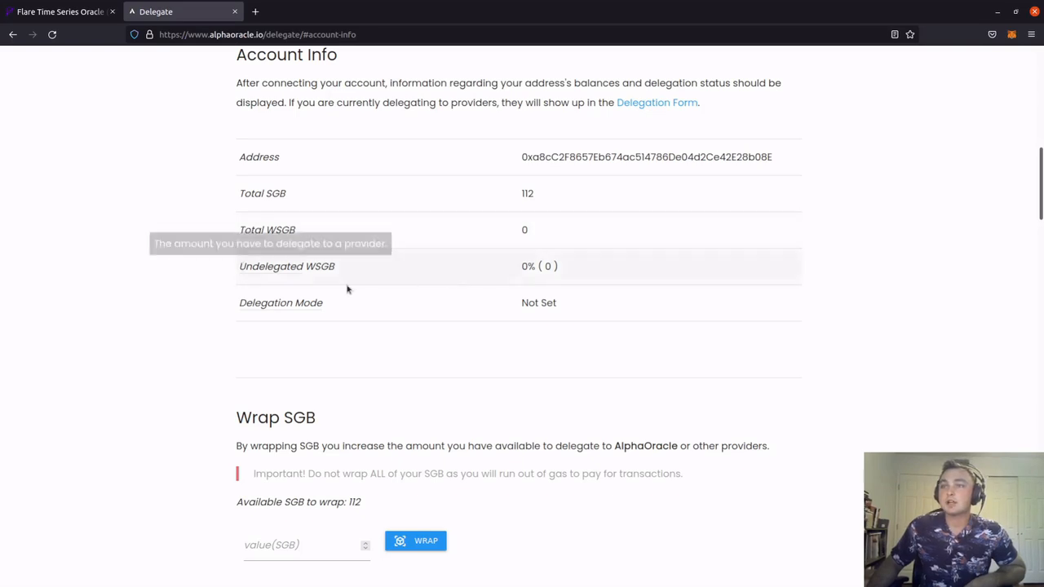
{"action": "mouse_move", "coordinate": [585, 279]}
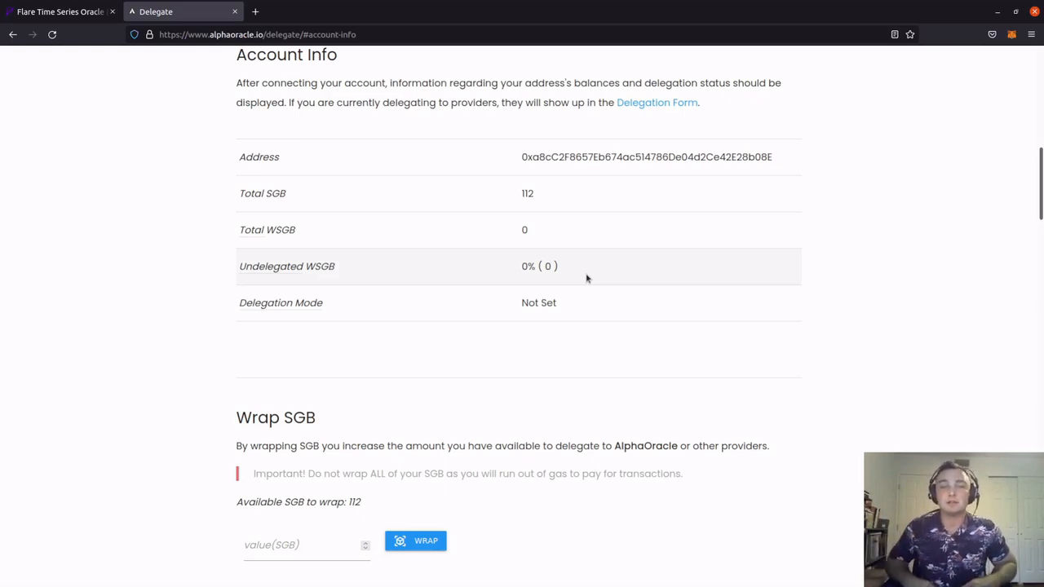
{"action": "mouse_move", "coordinate": [684, 324]}
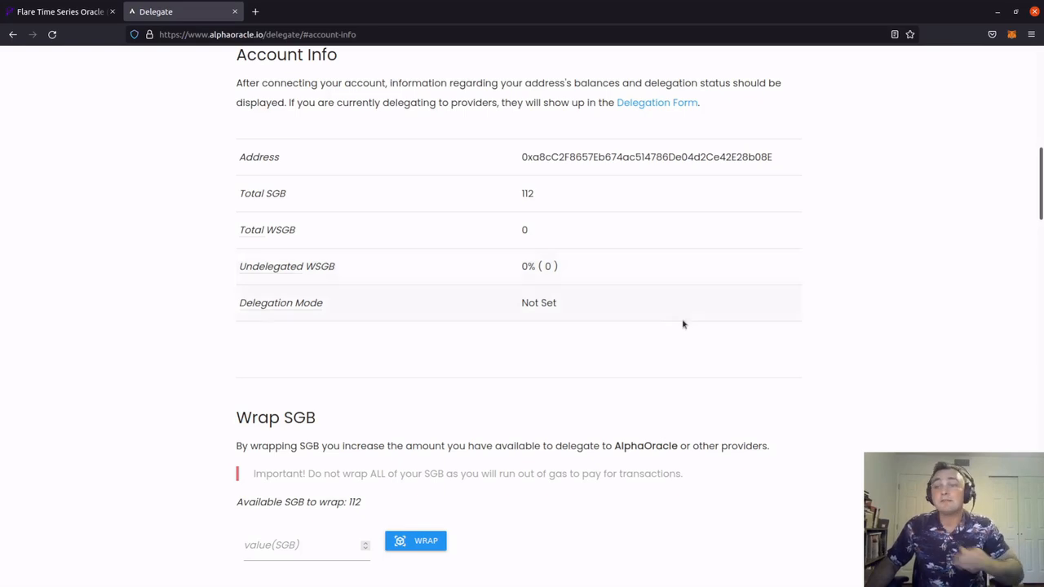
Enter 110 as the amount of SGB to wrap in the Wrap SGB form
{"action": "scroll", "scroll_direction": "down", "scroll_amount": 3}
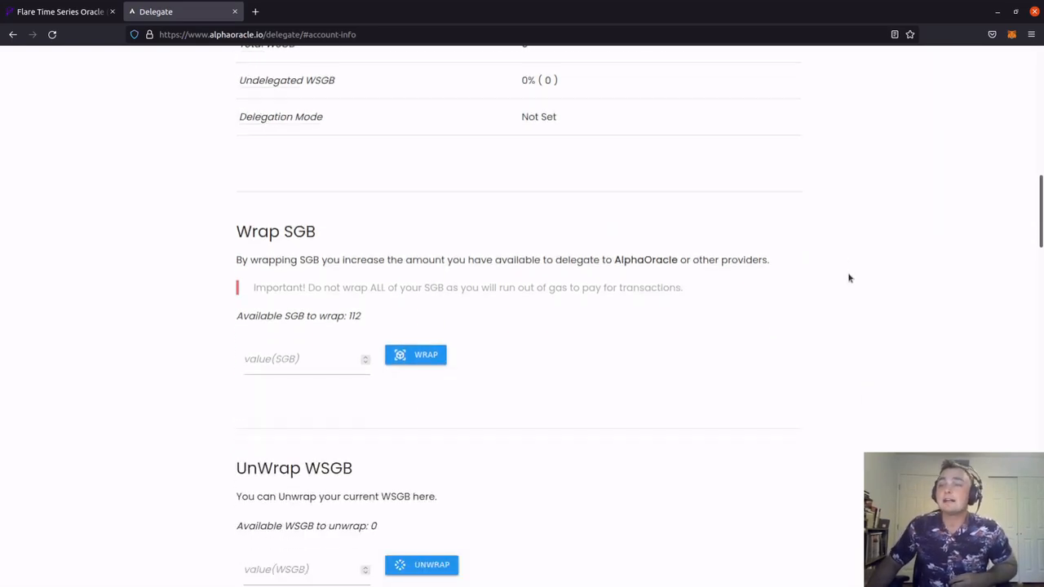
{"action": "scroll", "scroll_direction": "down", "scroll_amount": 3}
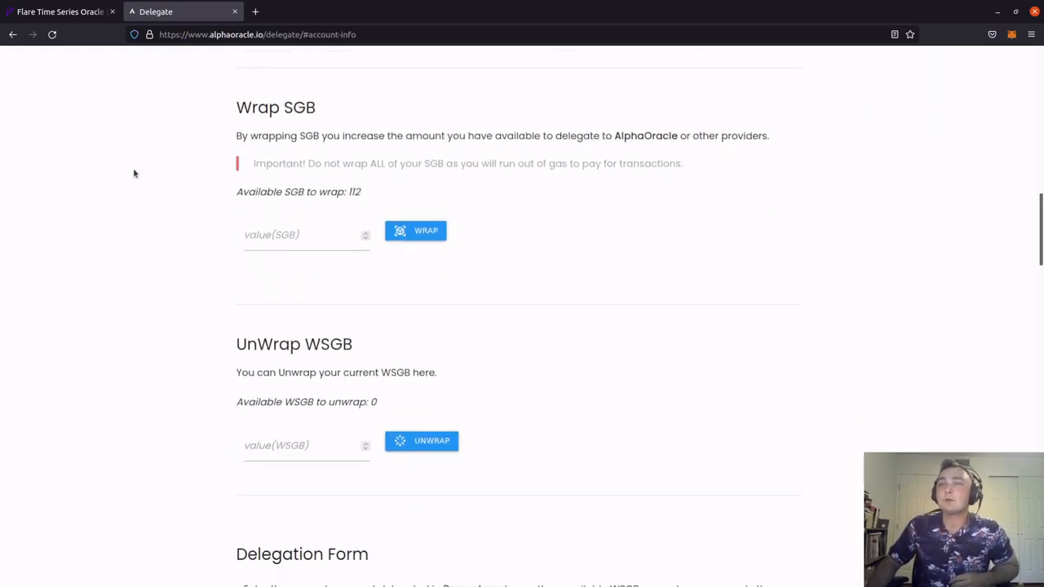
{"action": "mouse_move", "coordinate": [559, 204]}
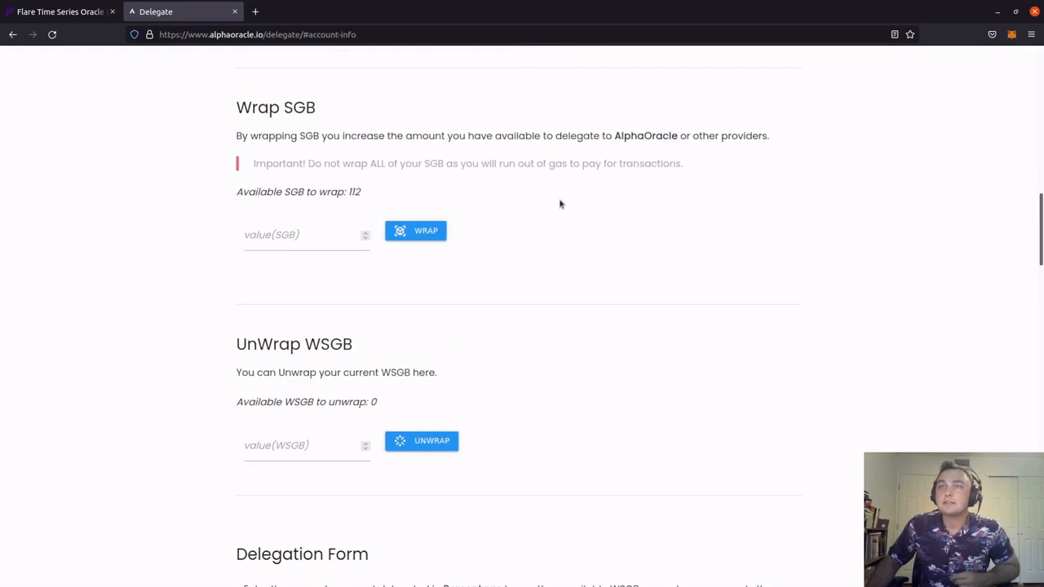
{"action": "mouse_move", "coordinate": [329, 204]}
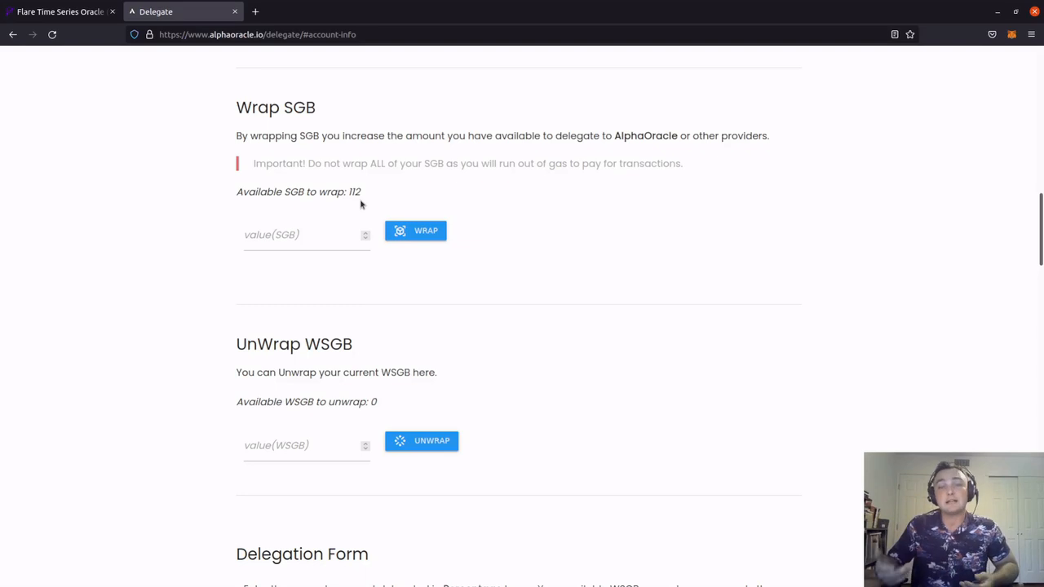
{"action": "left_click", "coordinate": [307, 235]}
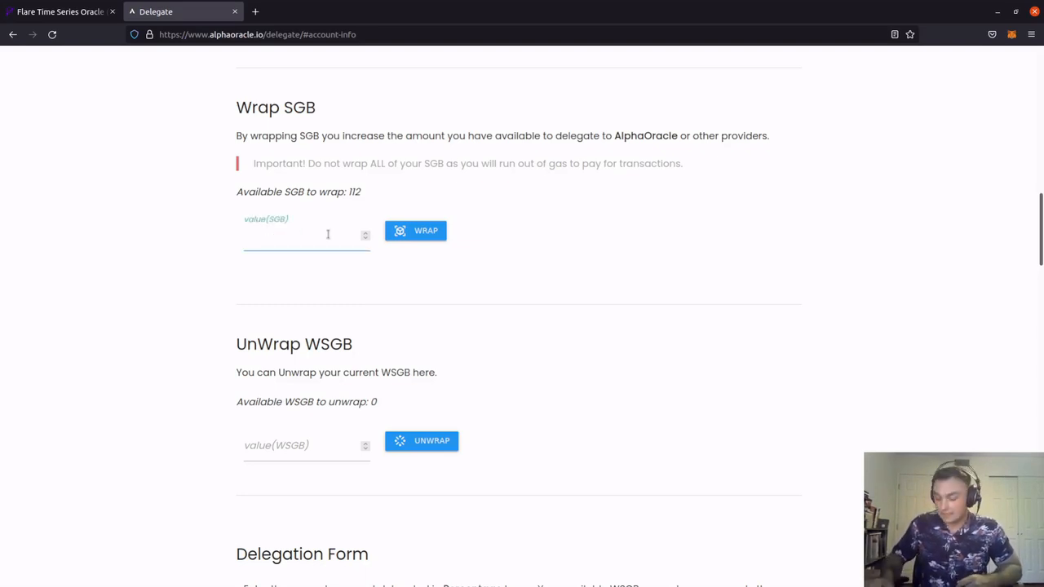
{"action": "type", "text": "11"}
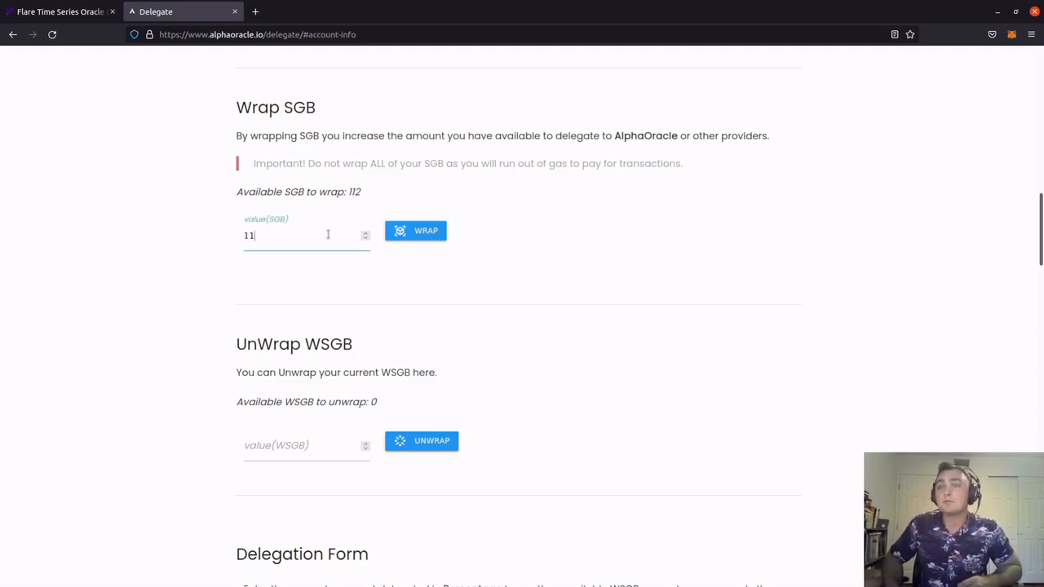
{"action": "type", "text": "0"}
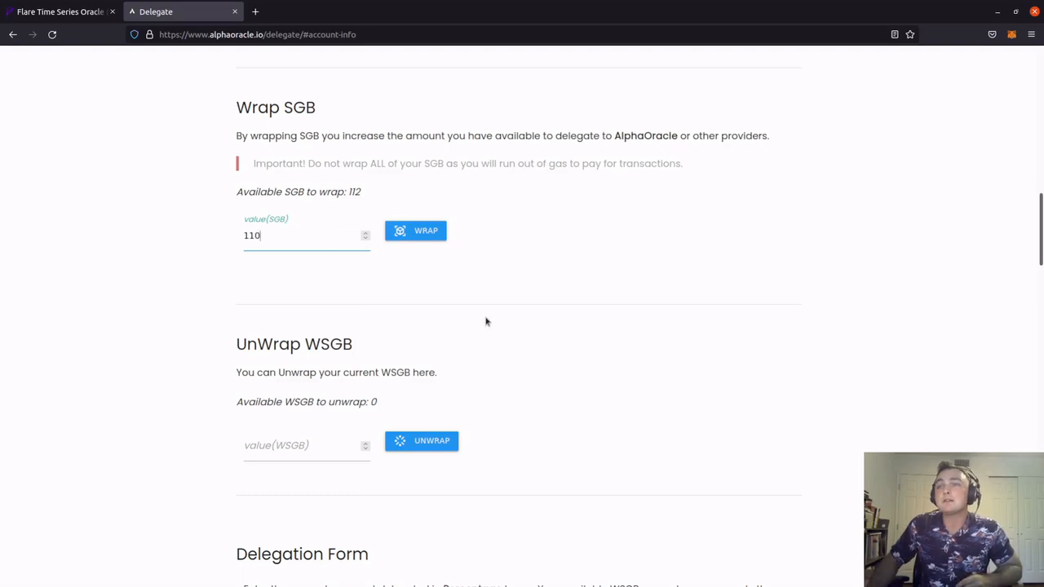
{"action": "mouse_move", "coordinate": [447, 287]}
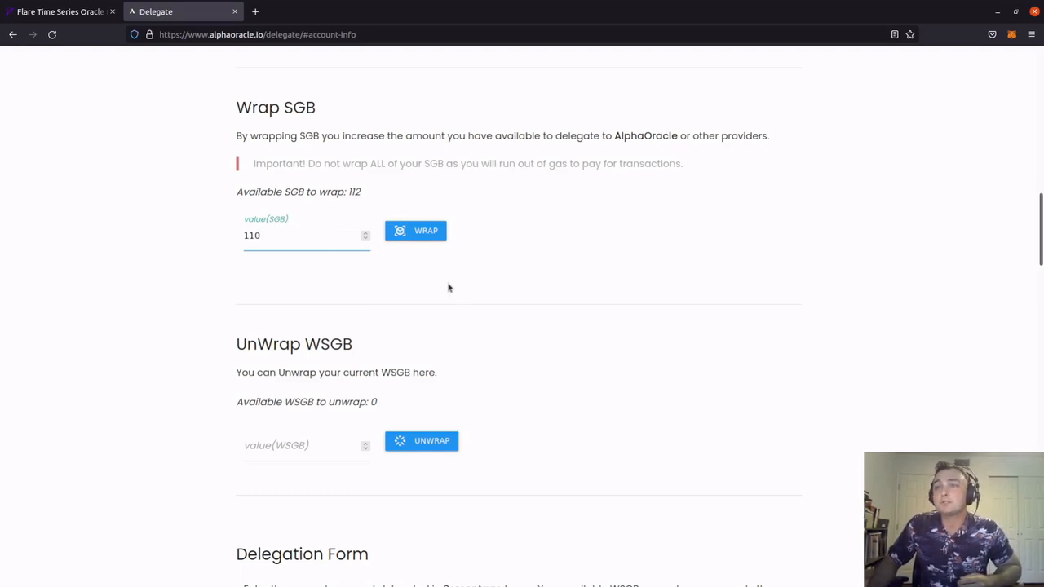
{"action": "mouse_move", "coordinate": [432, 272]}
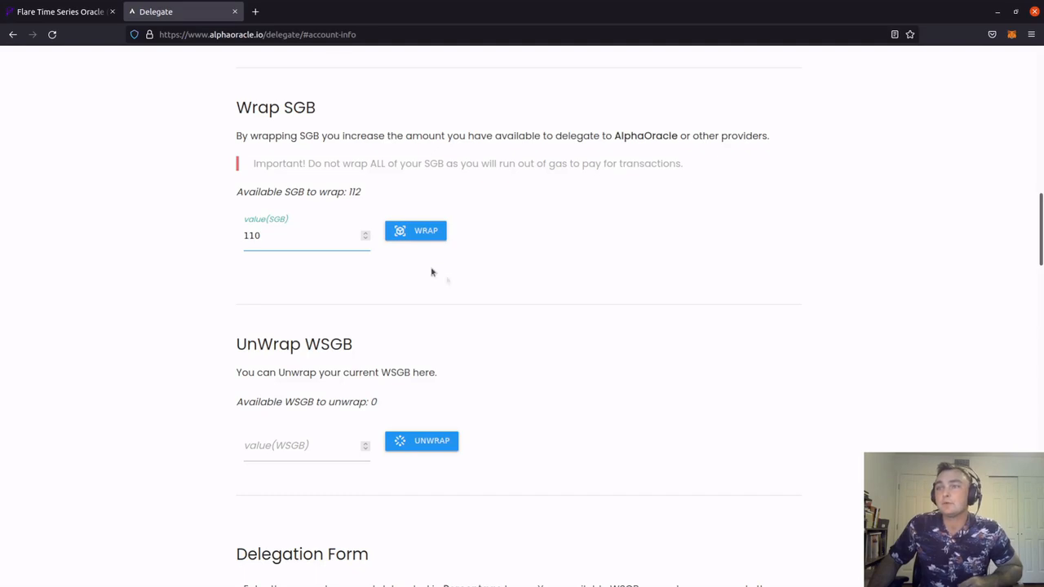
Wrap the 110 SGB into WSGB and approve the deposit transaction in MetaMask
{"action": "left_click", "coordinate": [414, 230]}
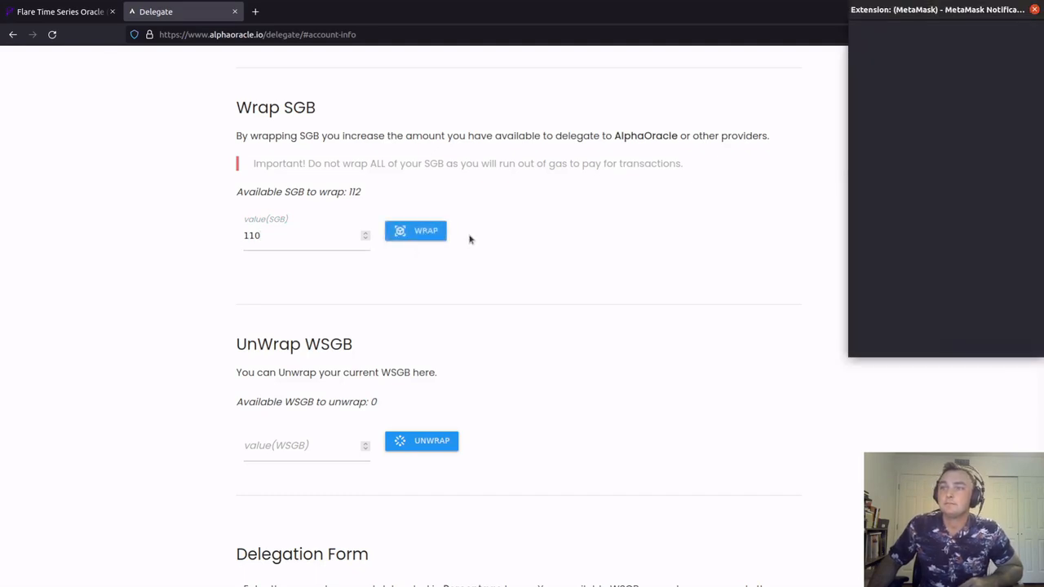
{"action": "left_click", "coordinate": [414, 231]}
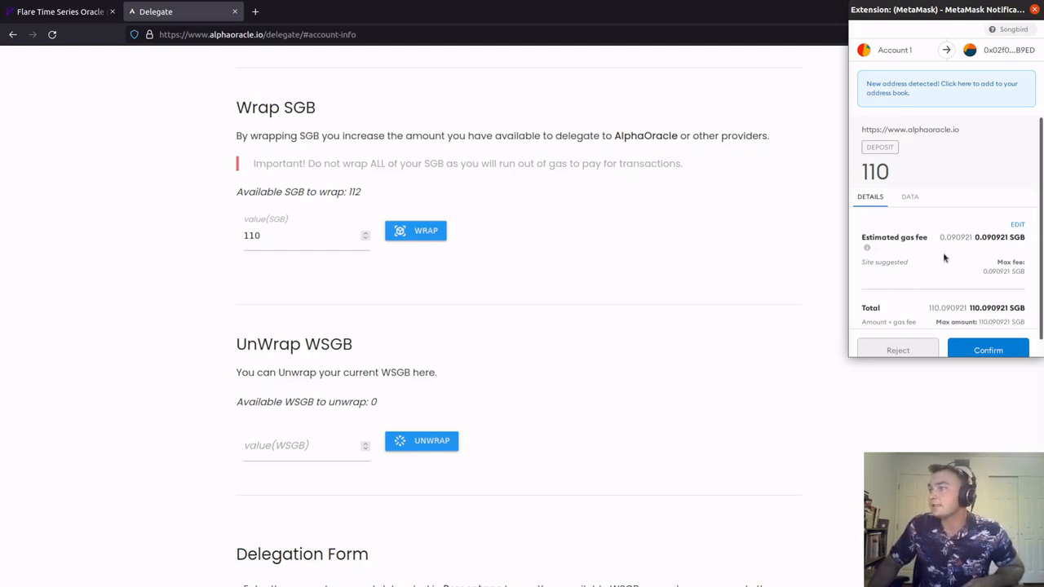
{"action": "mouse_move", "coordinate": [949, 248]}
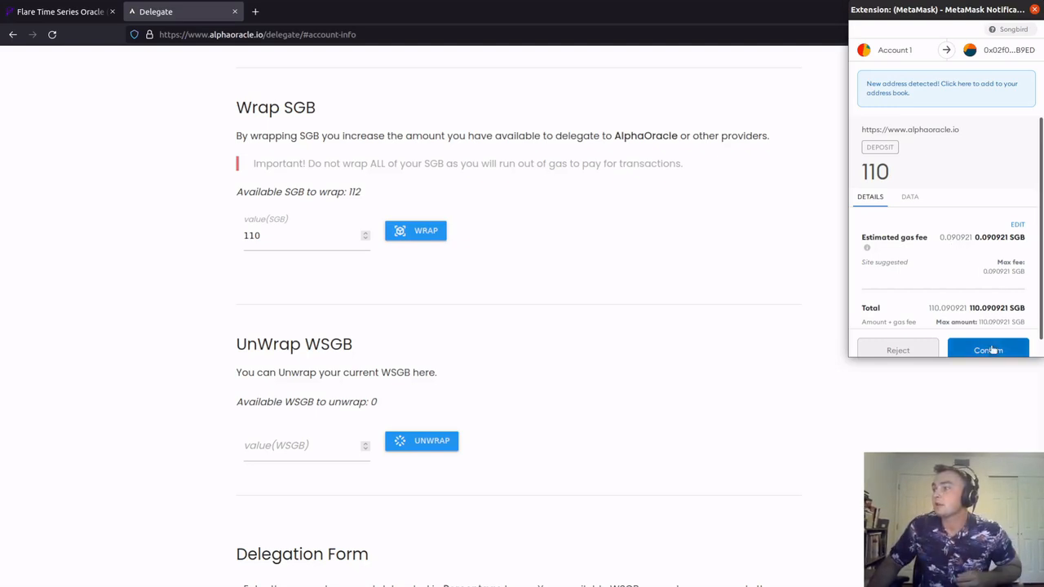
{"action": "left_click", "coordinate": [988, 349]}
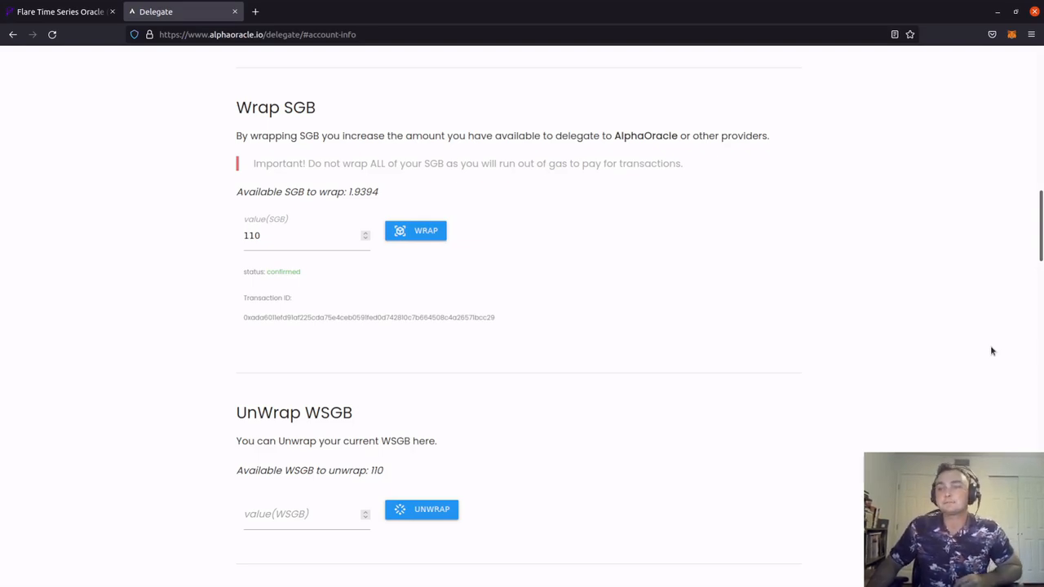
{"action": "mouse_move", "coordinate": [440, 477]}
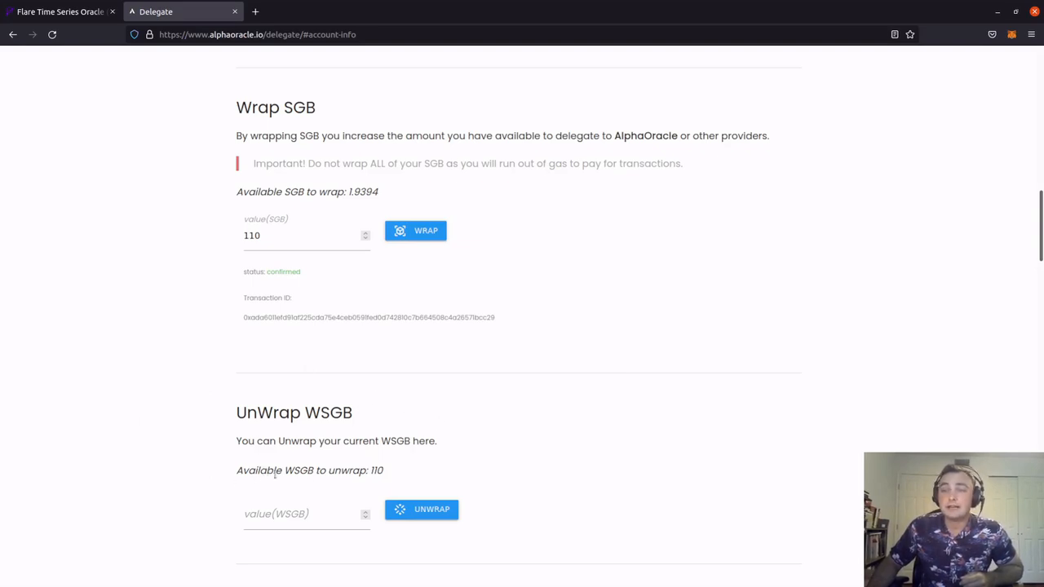
{"action": "mouse_move", "coordinate": [274, 486]}
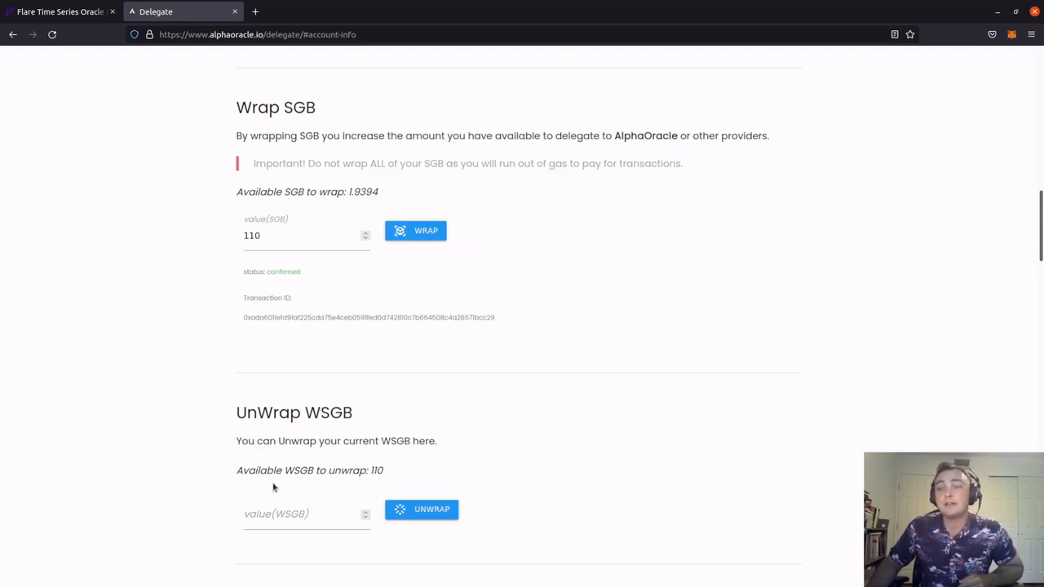
{"action": "mouse_move", "coordinate": [325, 483]}
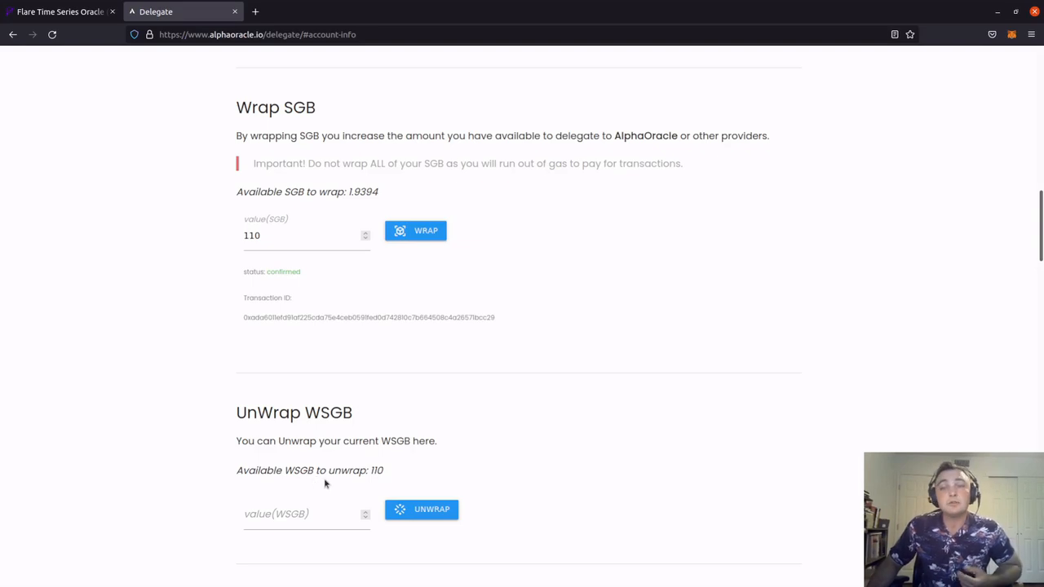
{"action": "mouse_move", "coordinate": [646, 454]}
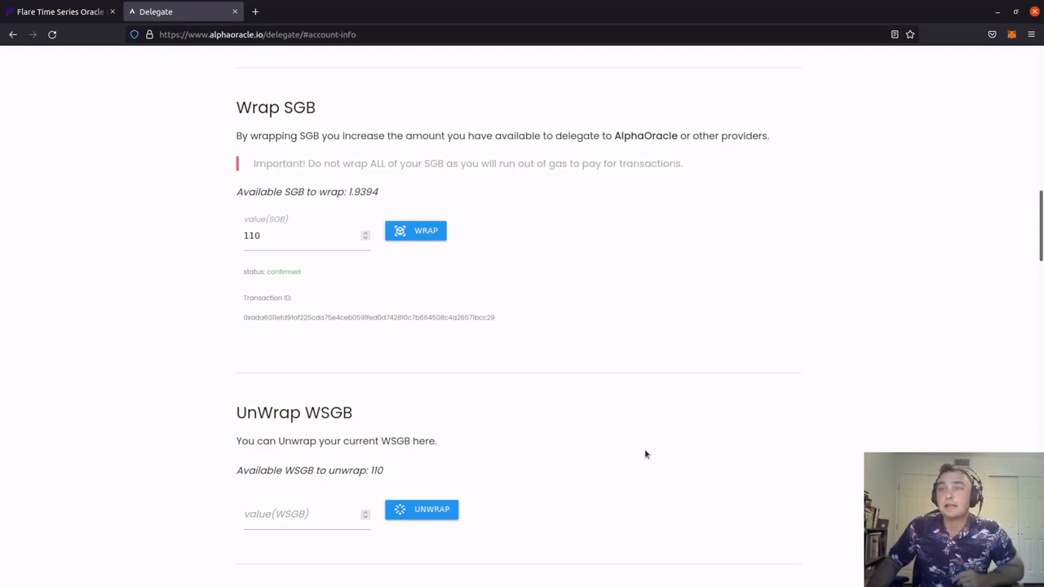
Bring the Delegation Form into view showing 100% of WSGB available to delegate
{"action": "scroll", "scroll_direction": "up", "scroll_amount": 3}
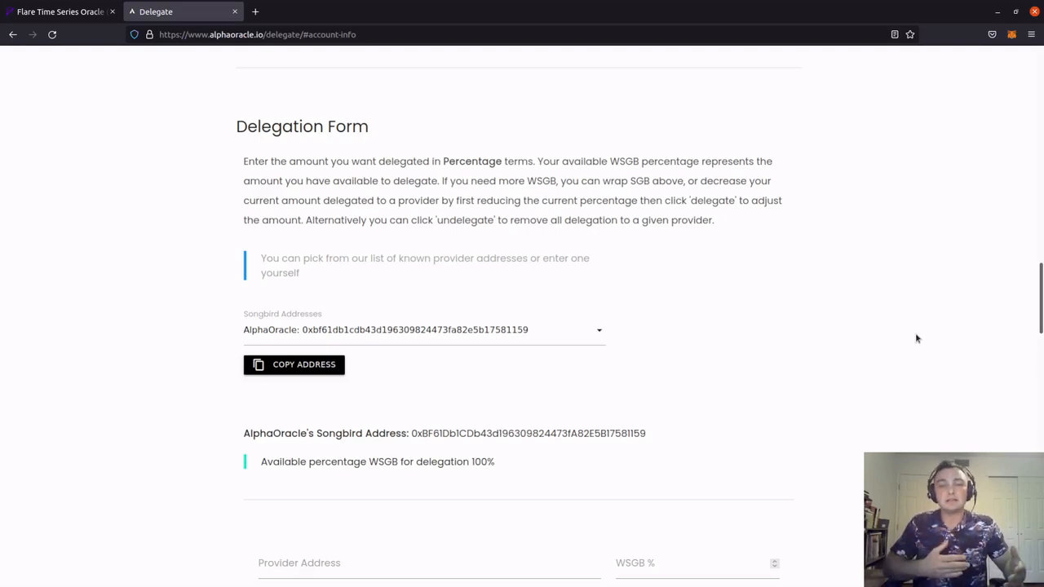
{"action": "scroll", "scroll_direction": "down", "scroll_amount": 3}
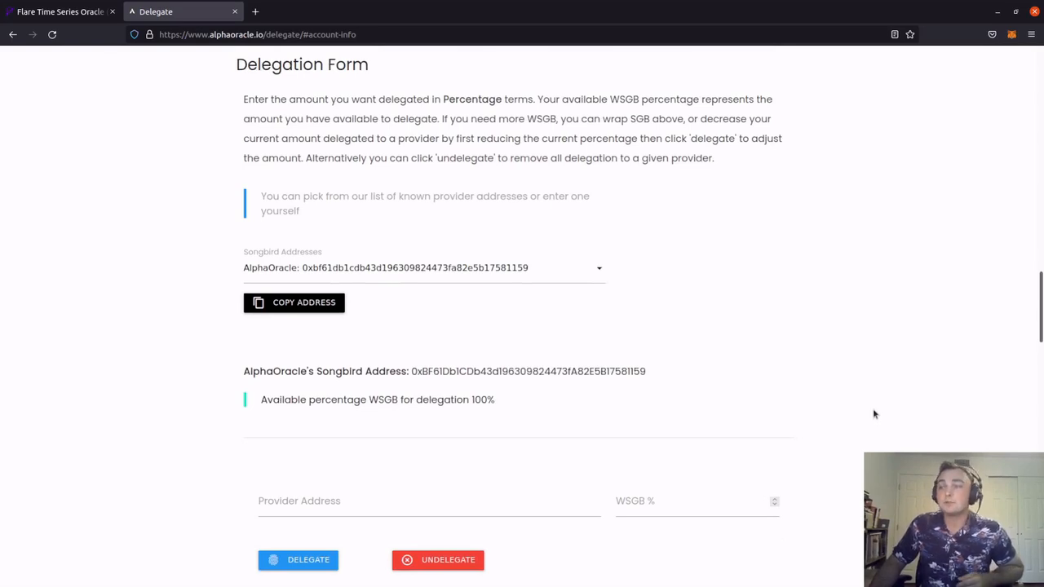
{"action": "scroll", "scroll_direction": "down", "scroll_amount": 3}
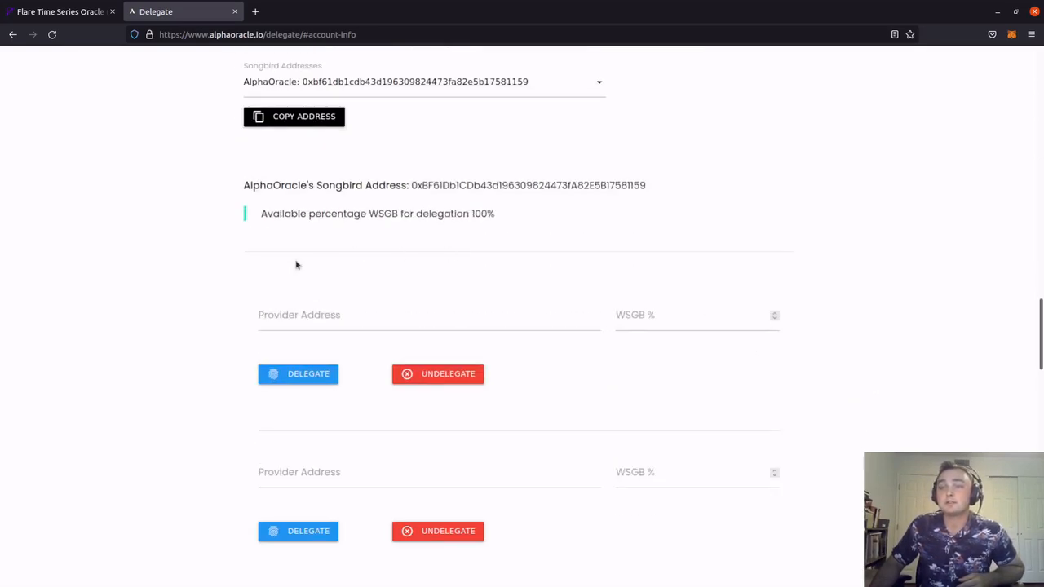
{"action": "scroll", "scroll_direction": "up", "scroll_amount": 3}
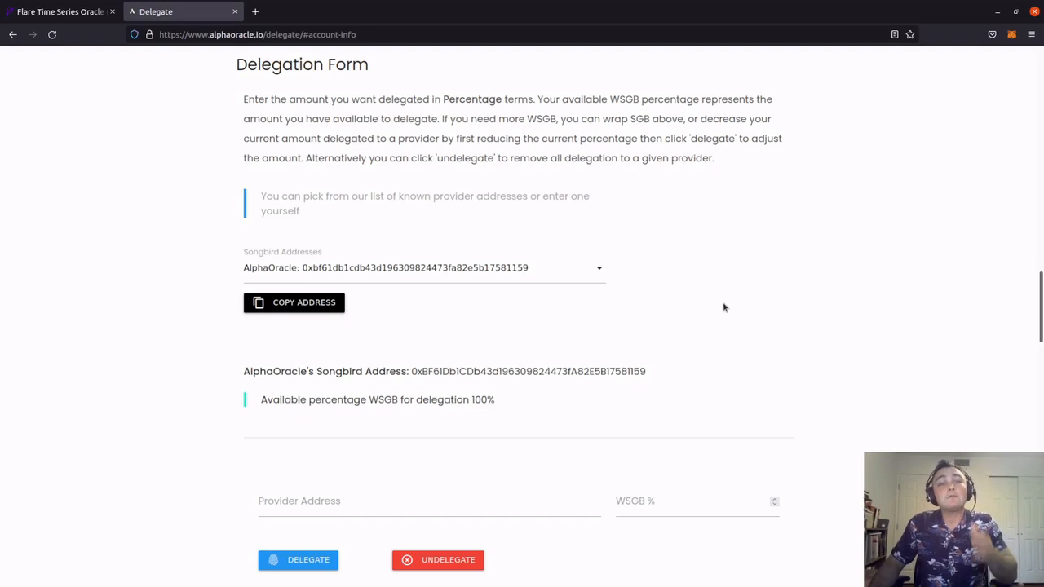
{"action": "mouse_move", "coordinate": [603, 274]}
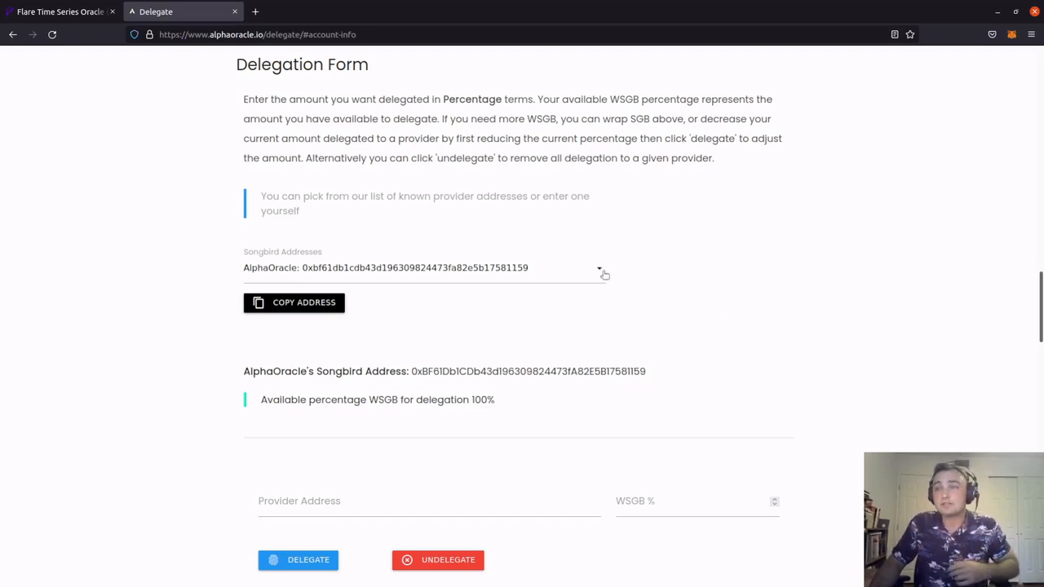
{"action": "mouse_move", "coordinate": [509, 297]}
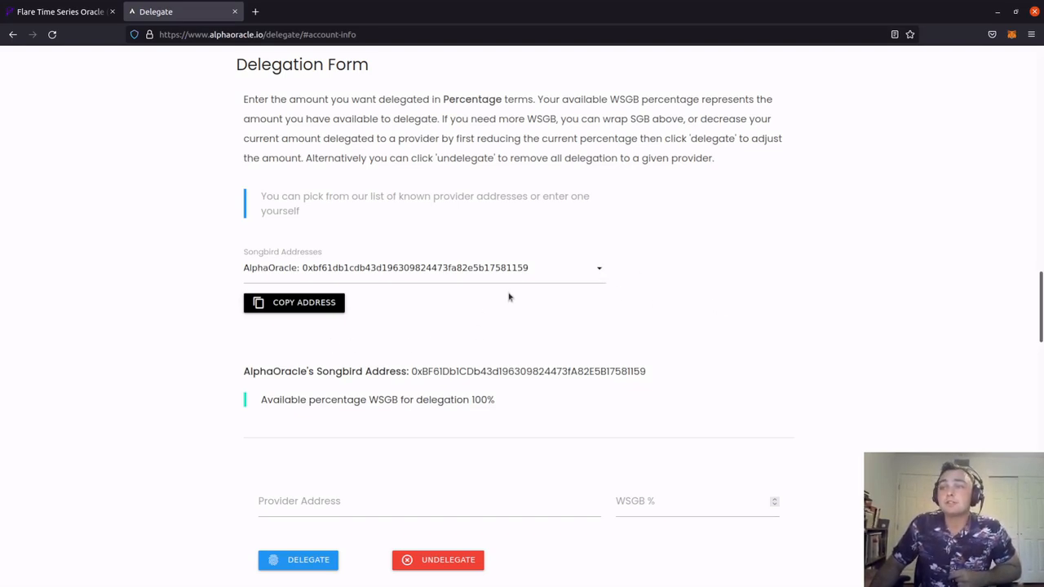
{"action": "mouse_move", "coordinate": [300, 283]}
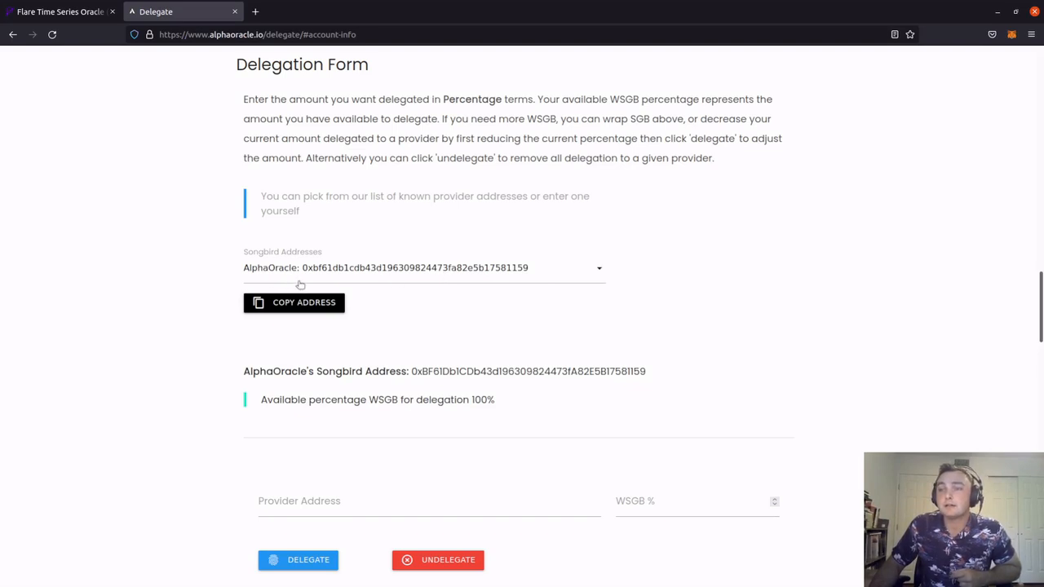
{"action": "mouse_move", "coordinate": [787, 509]}
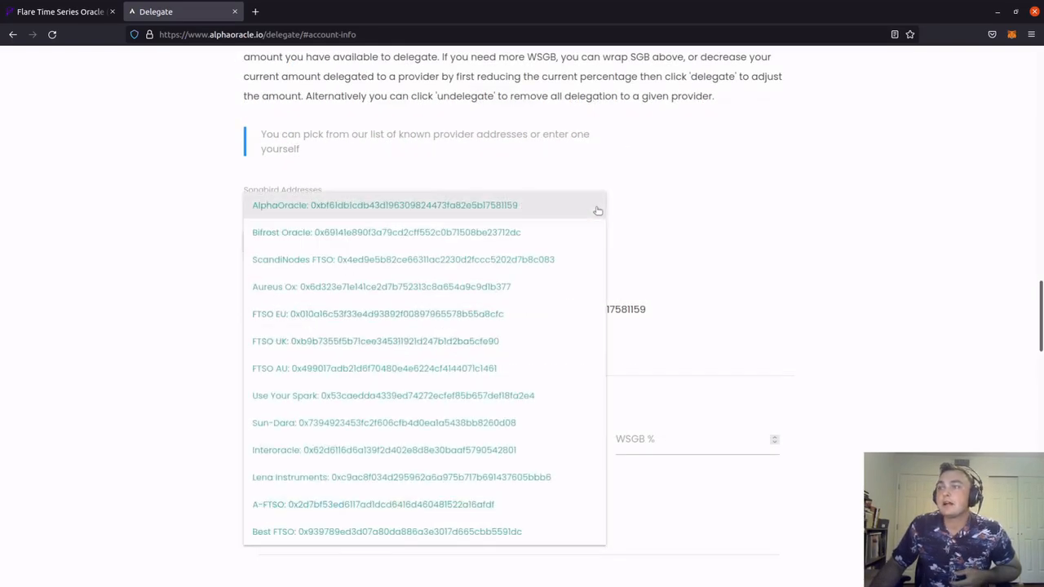
{"action": "mouse_move", "coordinate": [597, 222]}
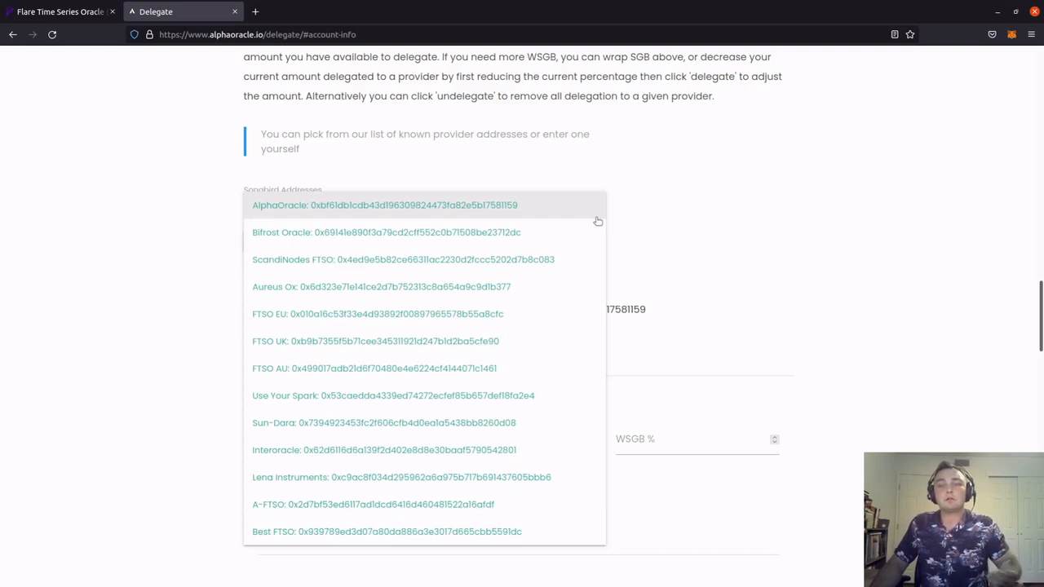
{"action": "mouse_move", "coordinate": [571, 477]}
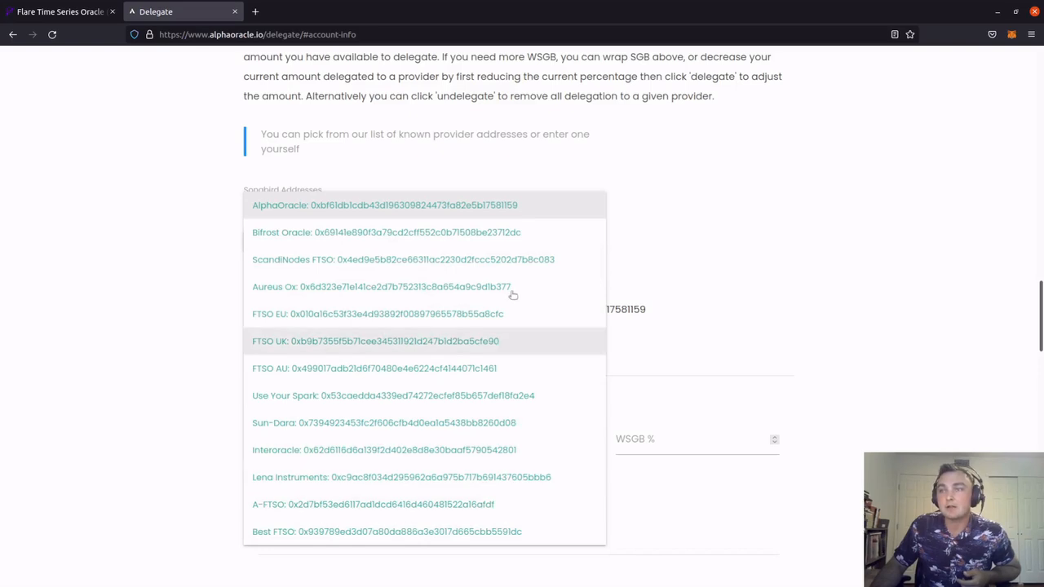
{"action": "mouse_move", "coordinate": [648, 197]}
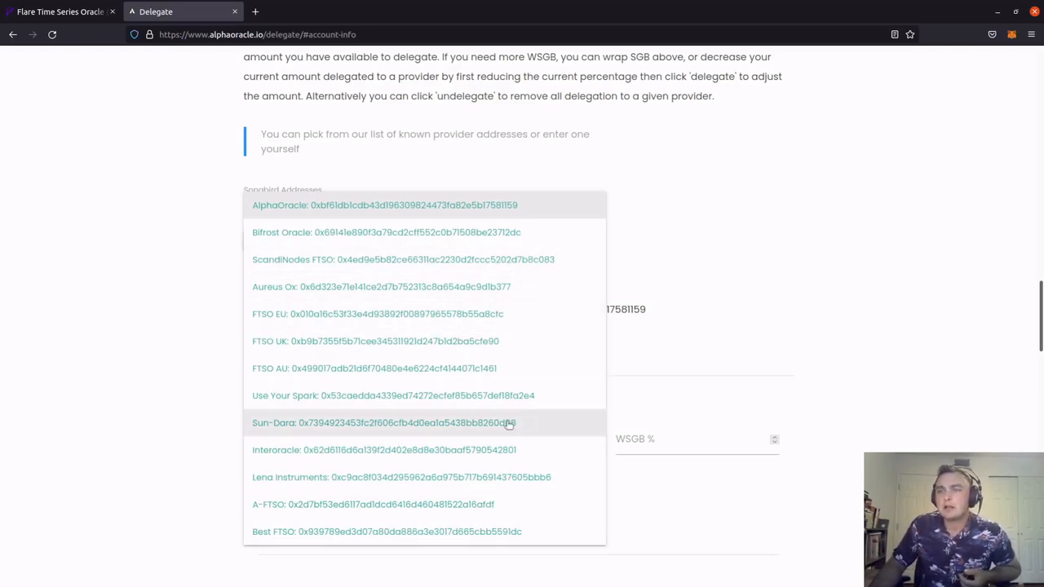
Select Sun-Dara from the known Songbird provider addresses
{"action": "left_click", "coordinate": [383, 423]}
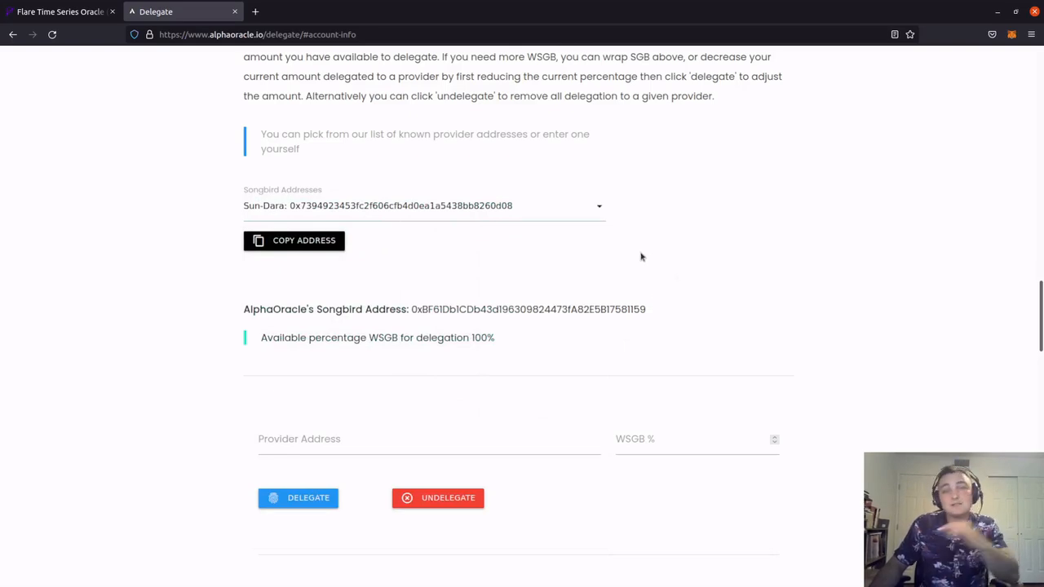
{"action": "mouse_move", "coordinate": [636, 259]}
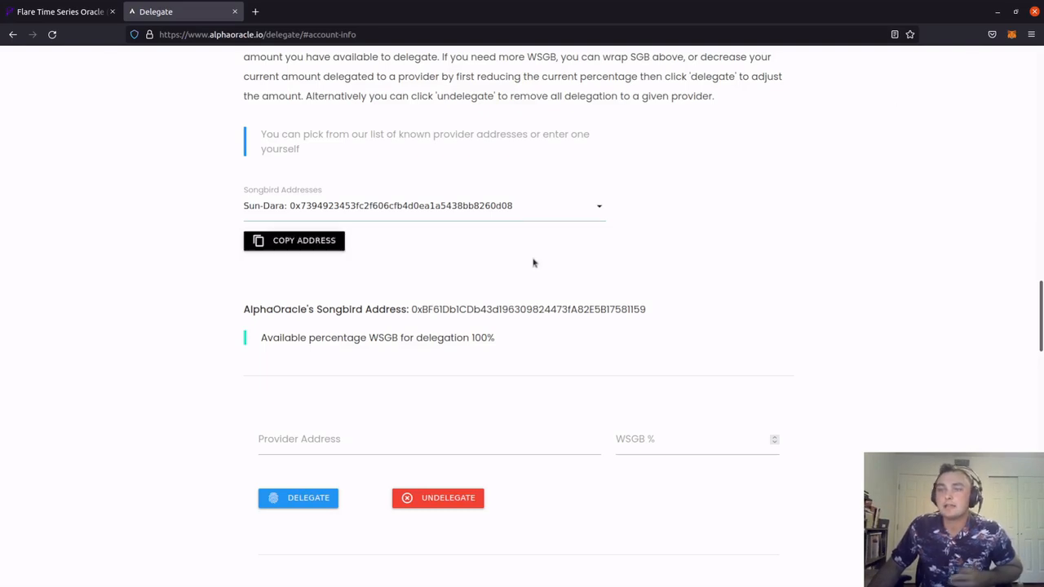
{"action": "scroll", "scroll_direction": "down", "scroll_amount": 3}
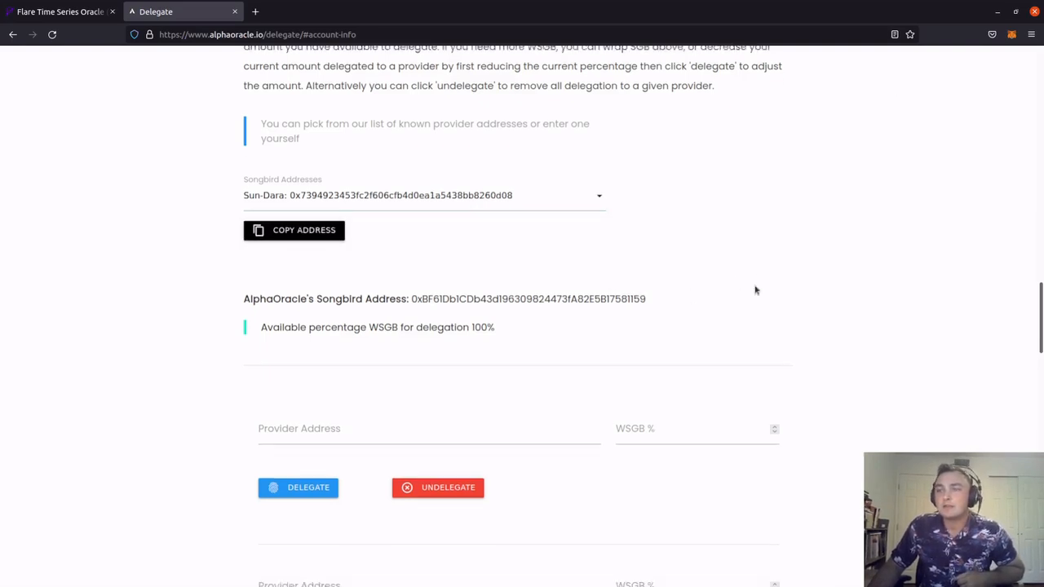
Delegate 50% of WSGB to Sun-Dara's address 0x7394…0d08 and submit it
{"action": "scroll", "scroll_direction": "down", "scroll_amount": 3}
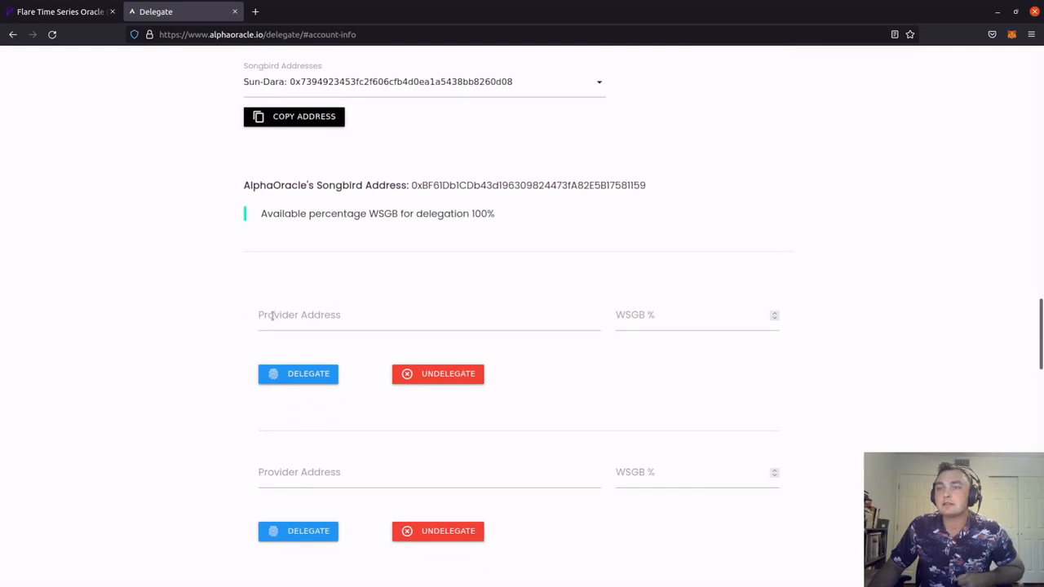
{"action": "type", "text": "0x7394923453fc2f606cfb4d0ea1a5438bb8260d08"}
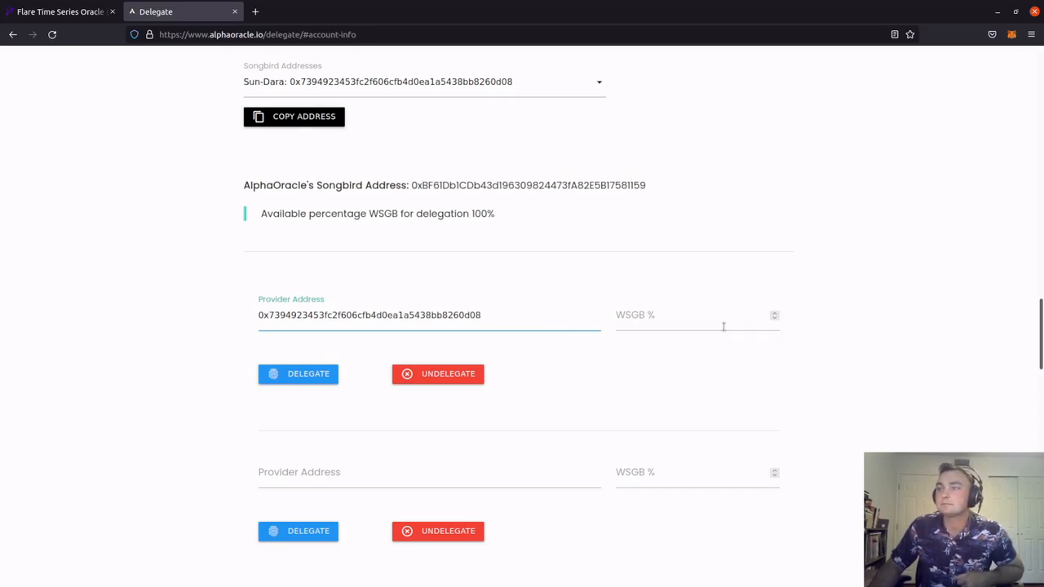
{"action": "left_click", "coordinate": [698, 315]}
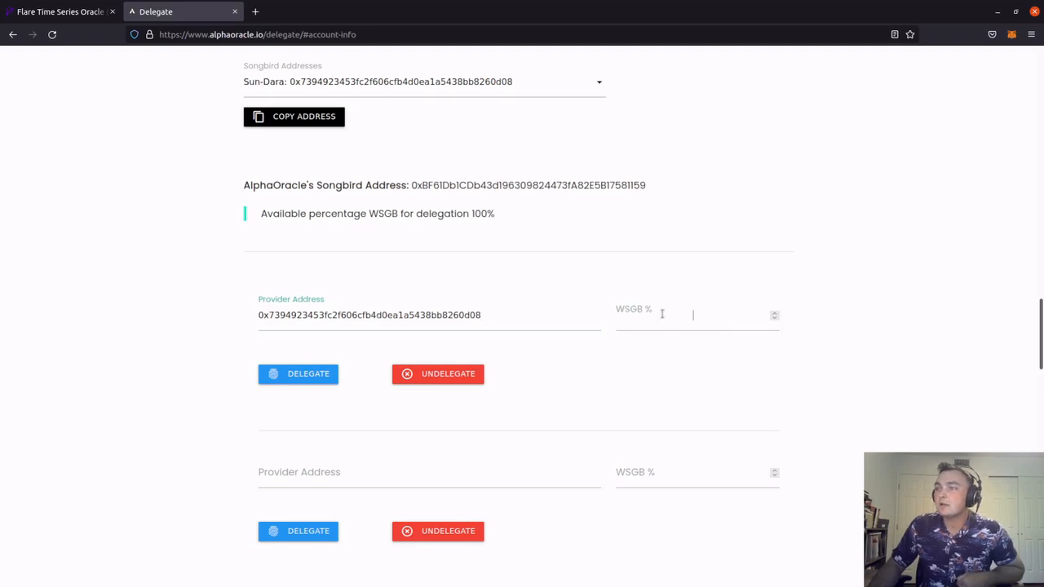
{"action": "left_click", "coordinate": [698, 317]}
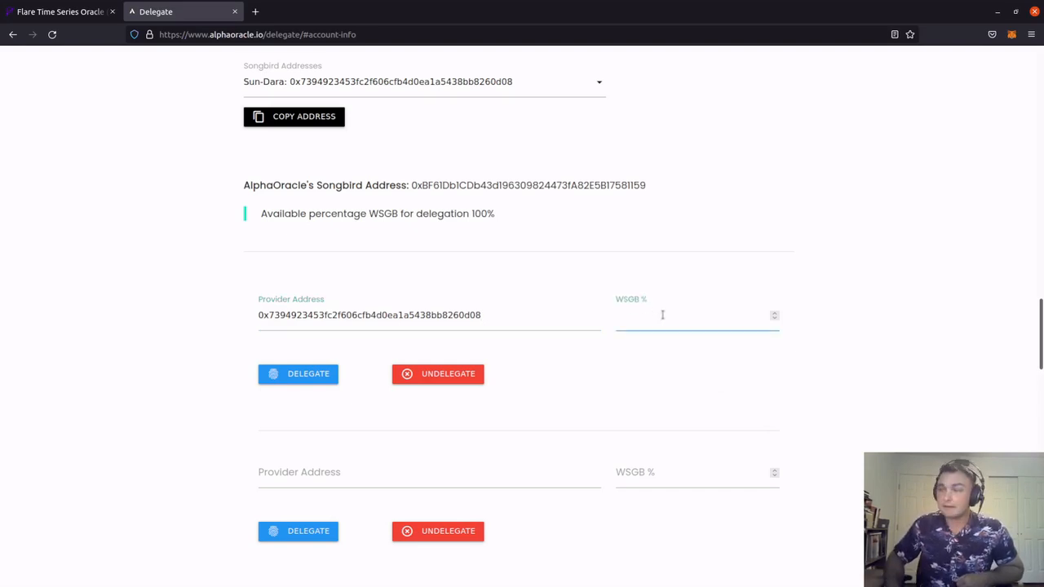
{"action": "type", "text": "50"}
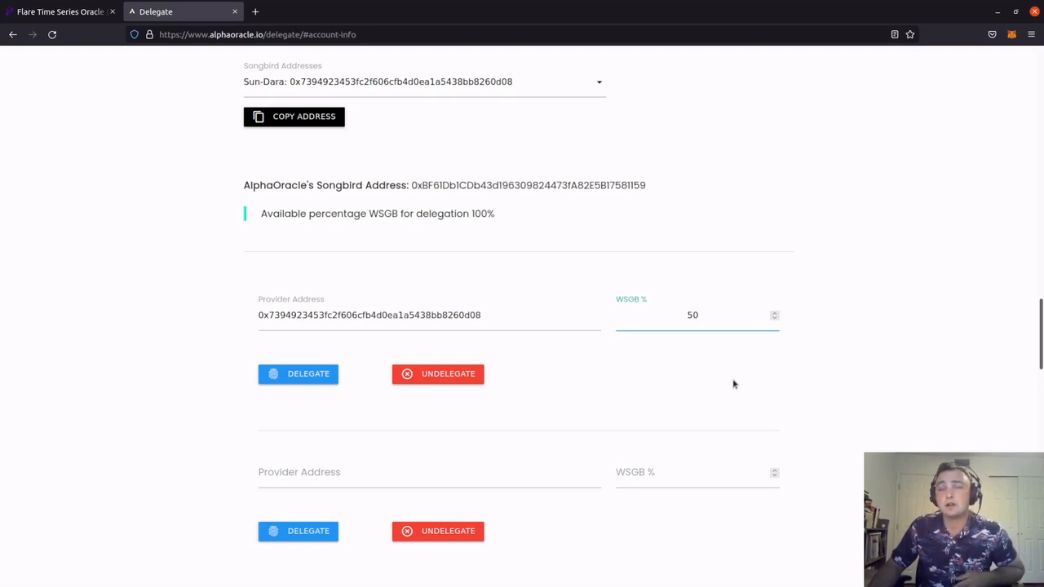
{"action": "left_click", "coordinate": [297, 373]}
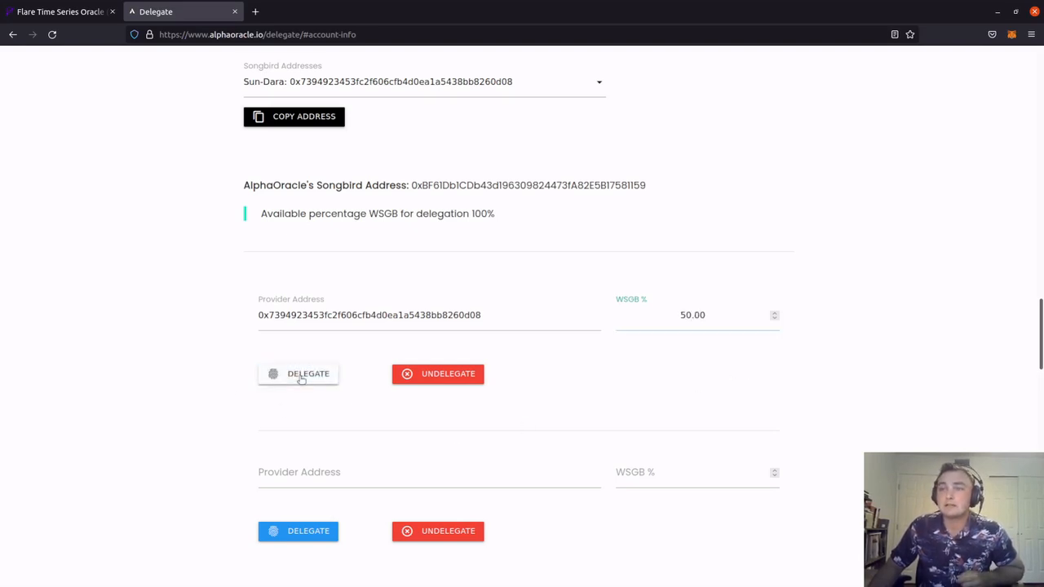
{"action": "left_click", "coordinate": [297, 373]}
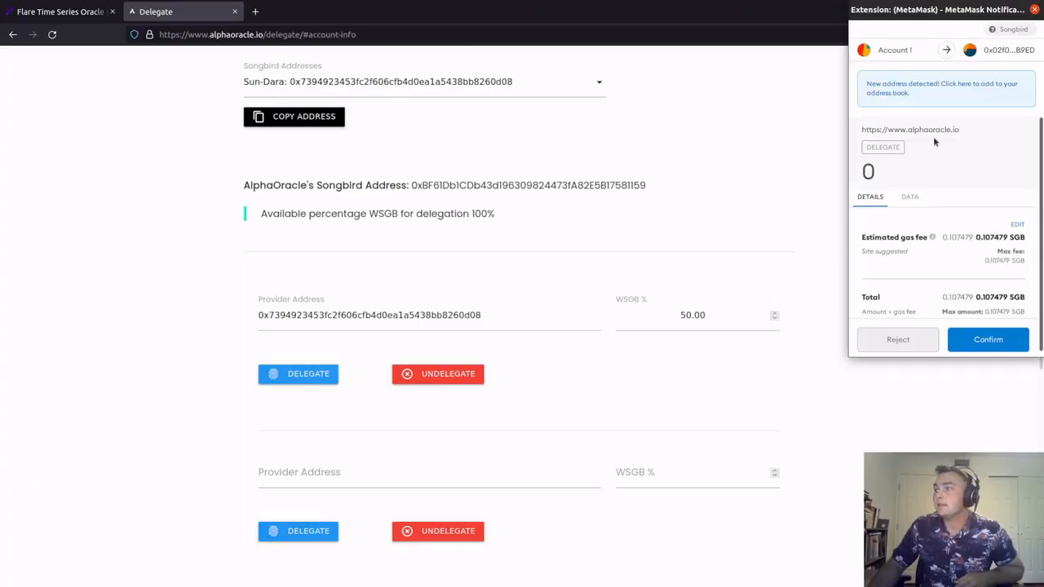
{"action": "mouse_move", "coordinate": [969, 271]}
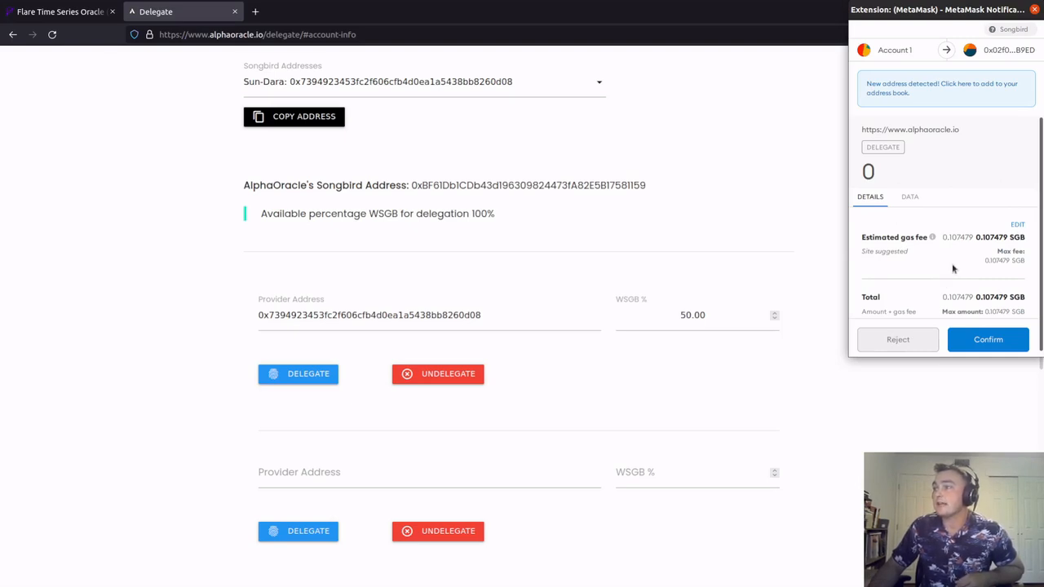
{"action": "mouse_move", "coordinate": [953, 248]}
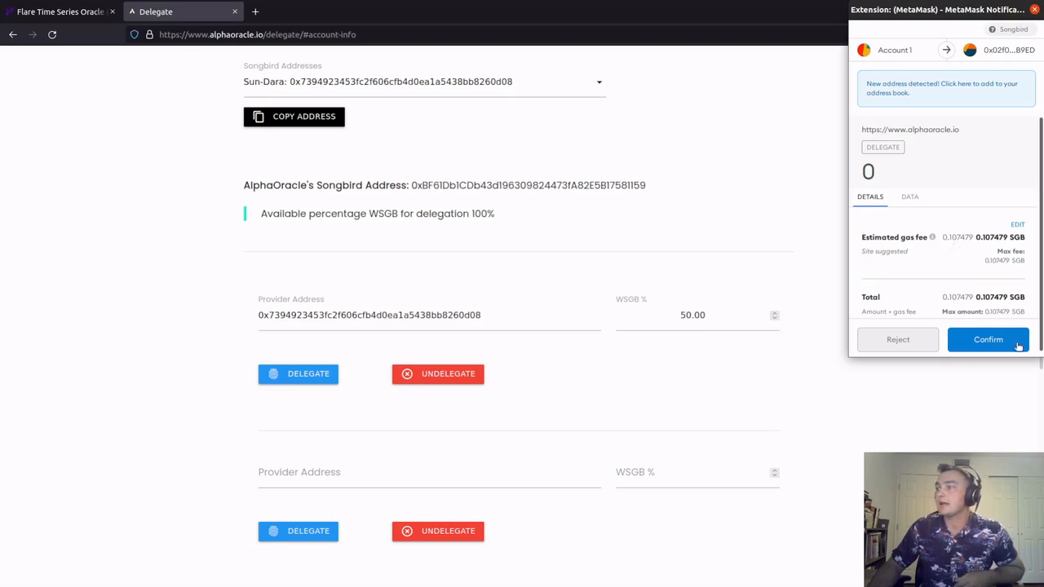
Approve the Sun-Dara delegation transaction in MetaMask so it confirms
{"action": "left_click", "coordinate": [988, 339]}
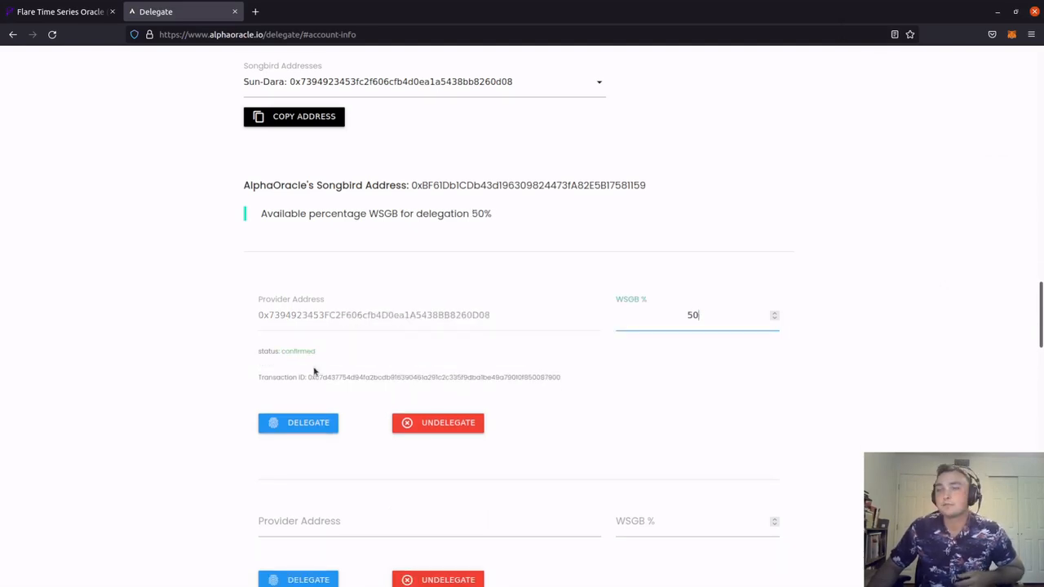
{"action": "mouse_move", "coordinate": [284, 369]}
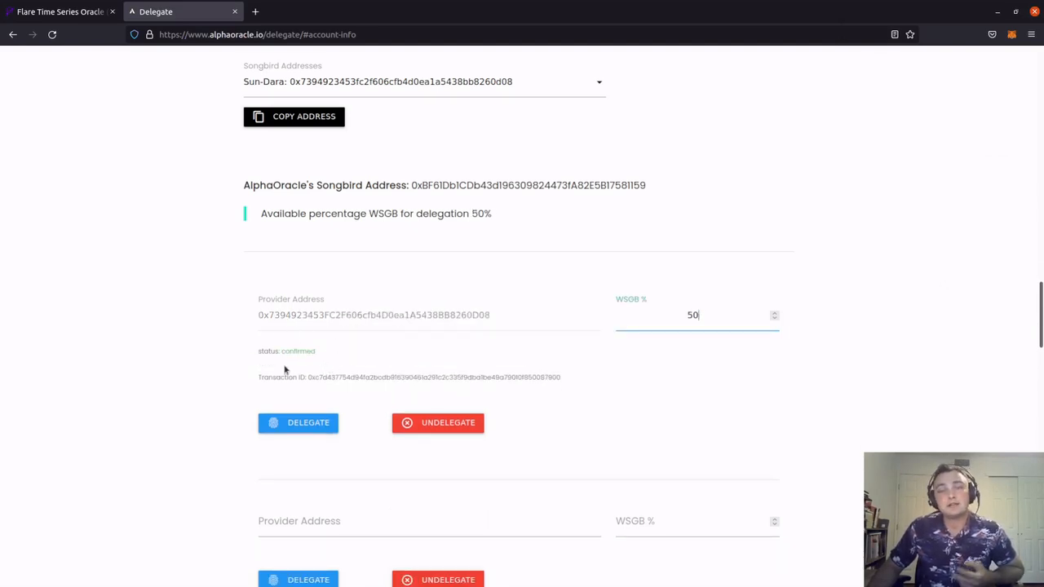
{"action": "mouse_move", "coordinate": [781, 350]}
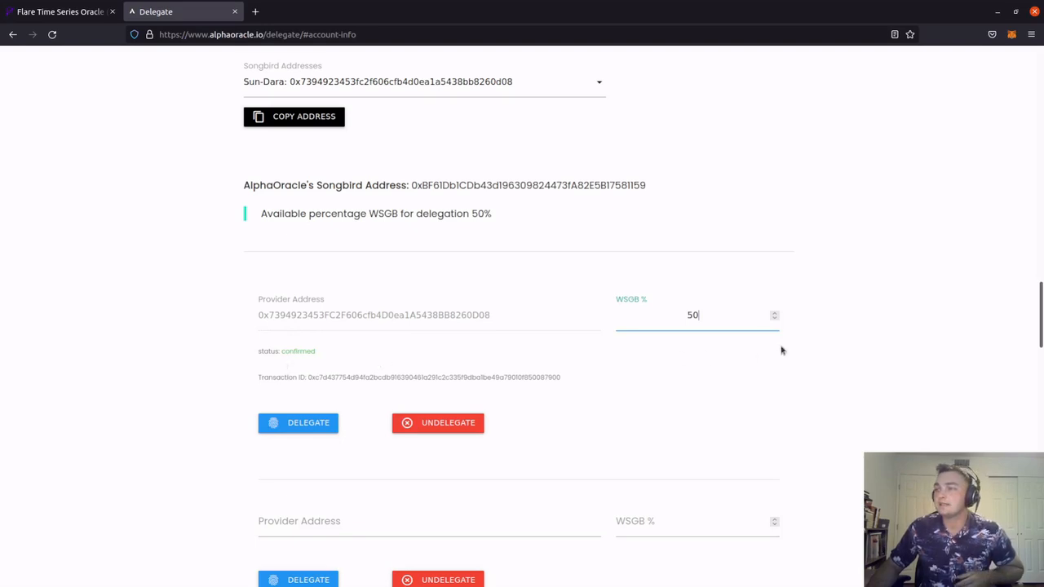
{"action": "mouse_move", "coordinate": [698, 287]}
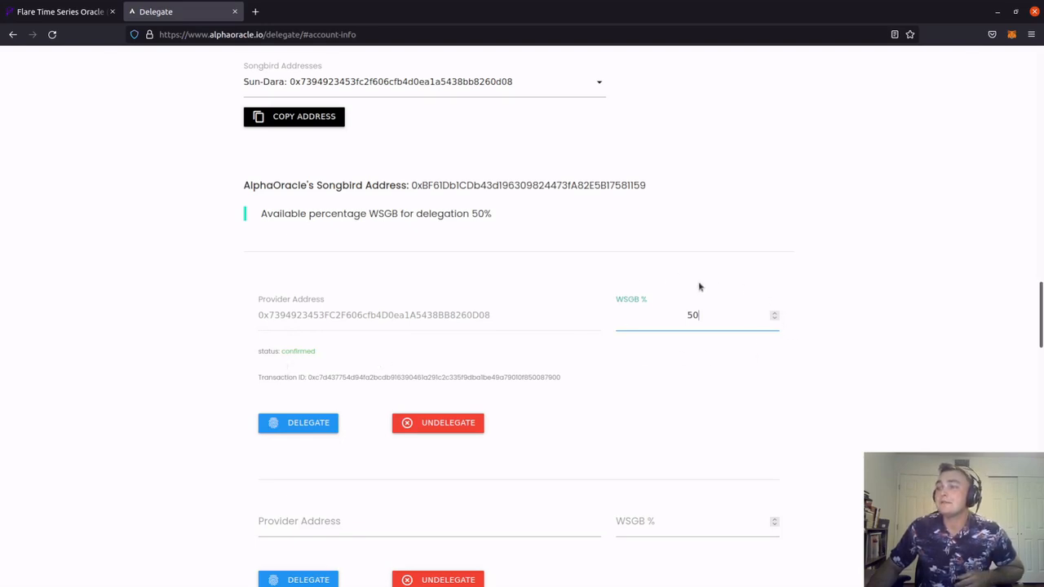
{"action": "mouse_move", "coordinate": [738, 354]}
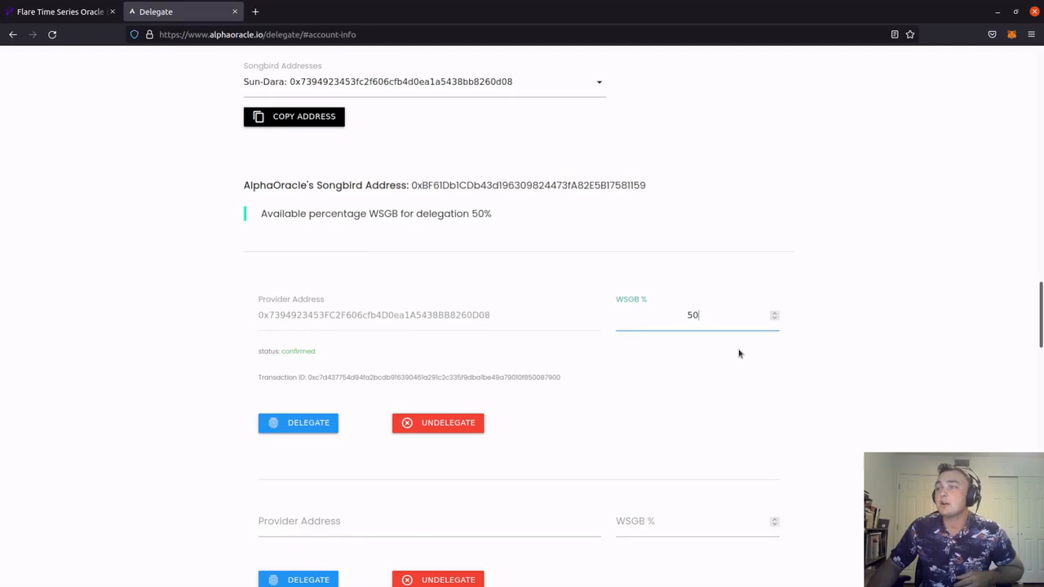
{"action": "mouse_move", "coordinate": [584, 355]}
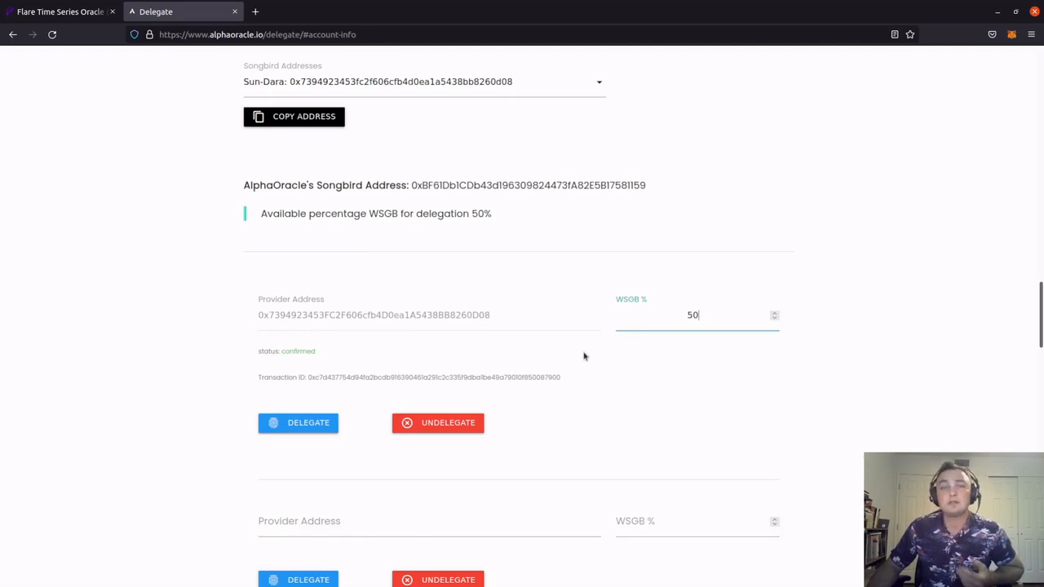
{"action": "mouse_move", "coordinate": [400, 345]}
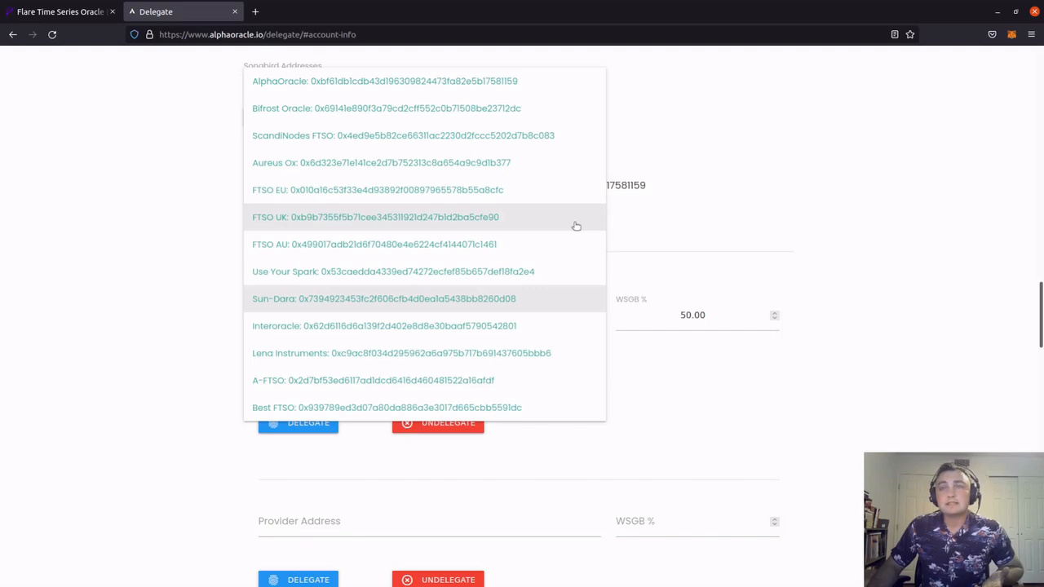
{"action": "mouse_move", "coordinate": [558, 216]}
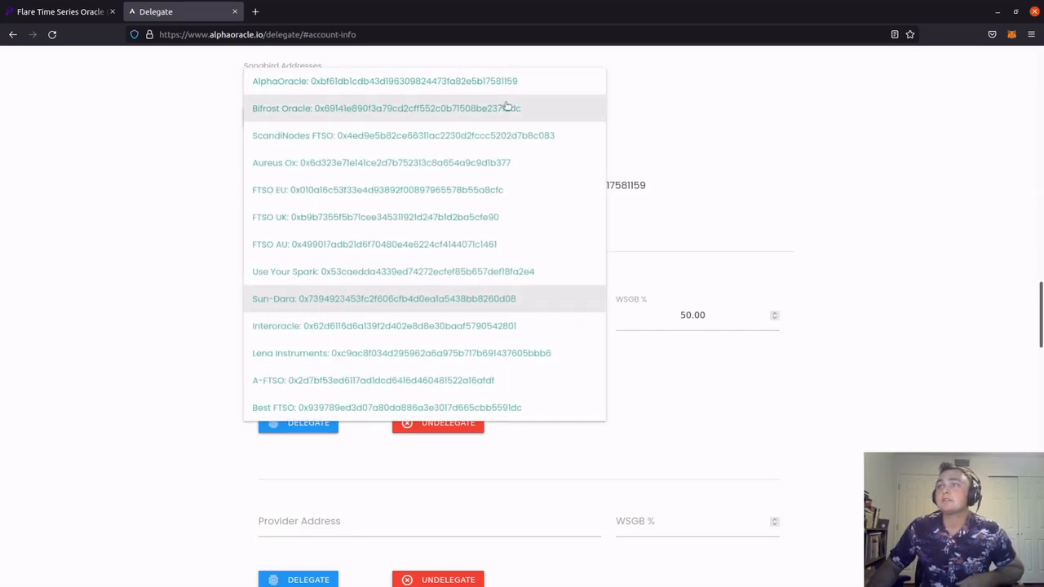
Paste AlphaOracle's own Songbird address into the second provider entry for a 50% share
{"action": "left_click", "coordinate": [385, 82]}
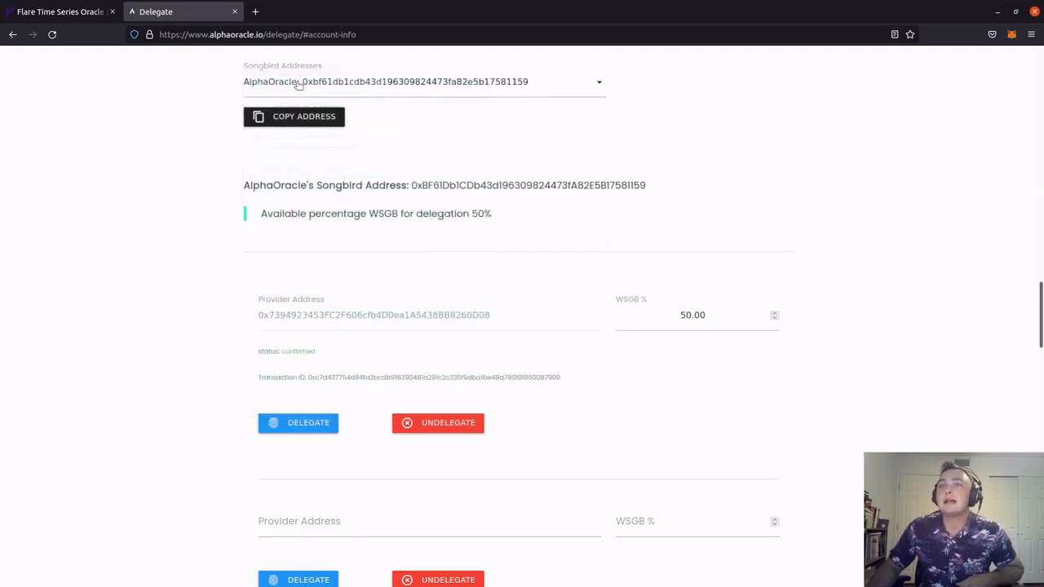
{"action": "left_click", "coordinate": [294, 115]}
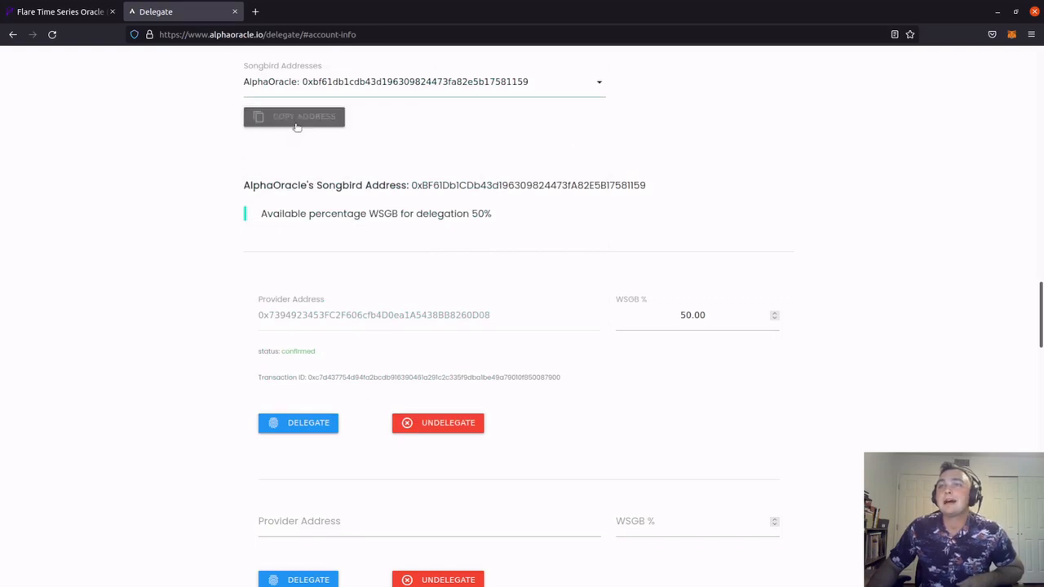
{"action": "left_click", "coordinate": [293, 116]}
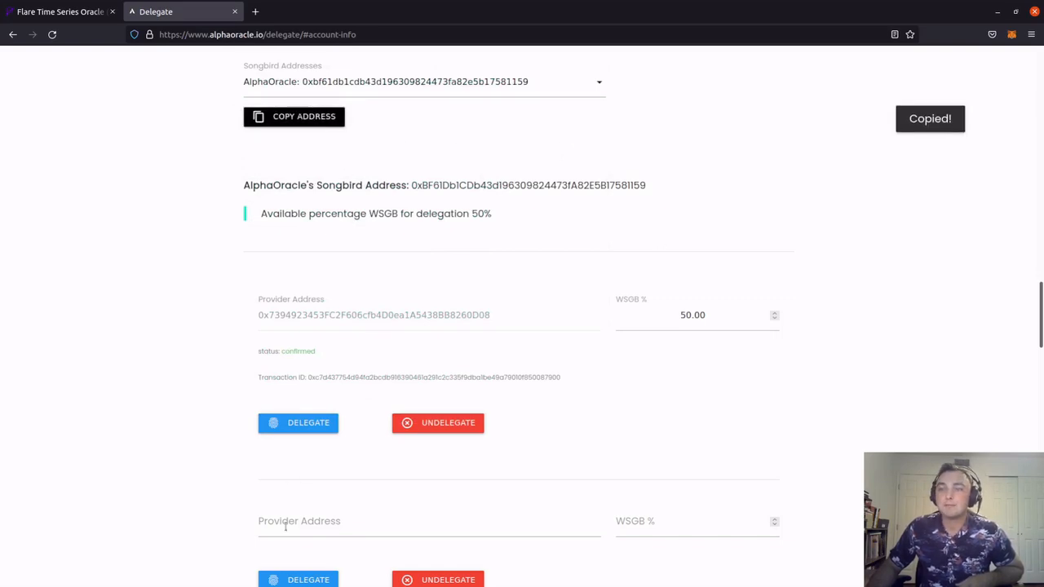
{"action": "right_click", "coordinate": [285, 522]}
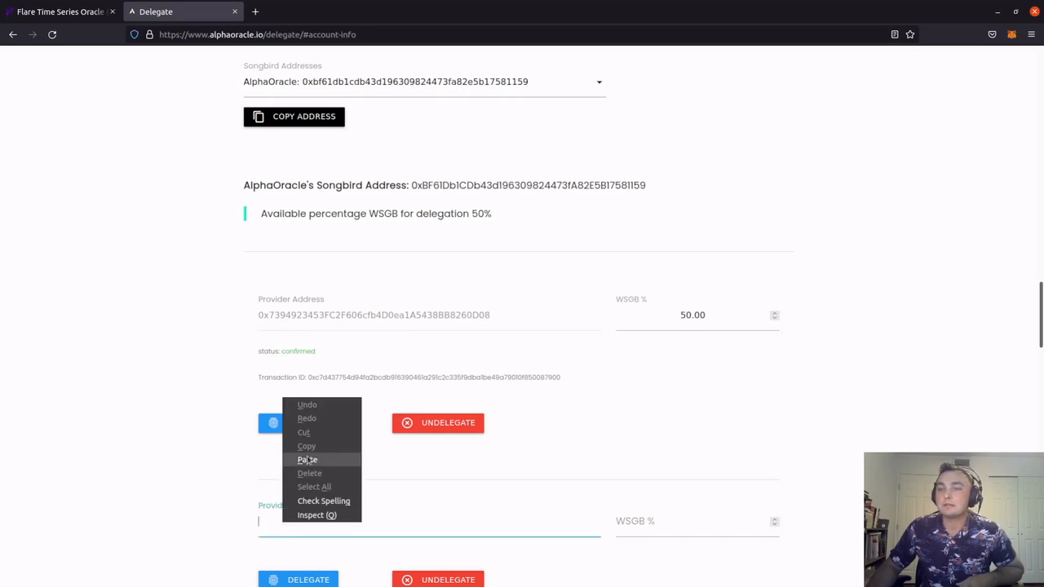
{"action": "left_click", "coordinate": [306, 460]}
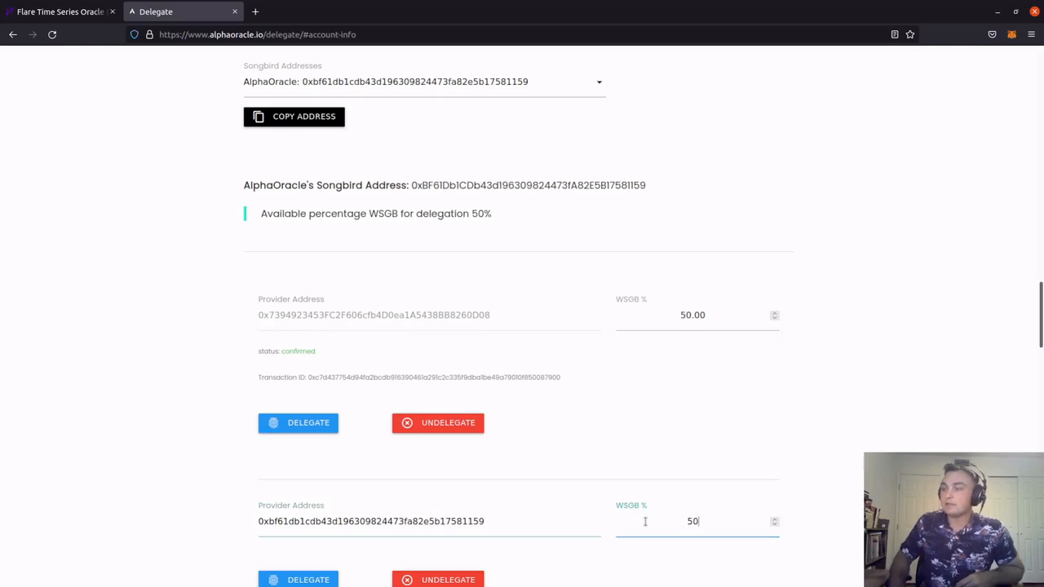
{"action": "mouse_move", "coordinate": [651, 555]}
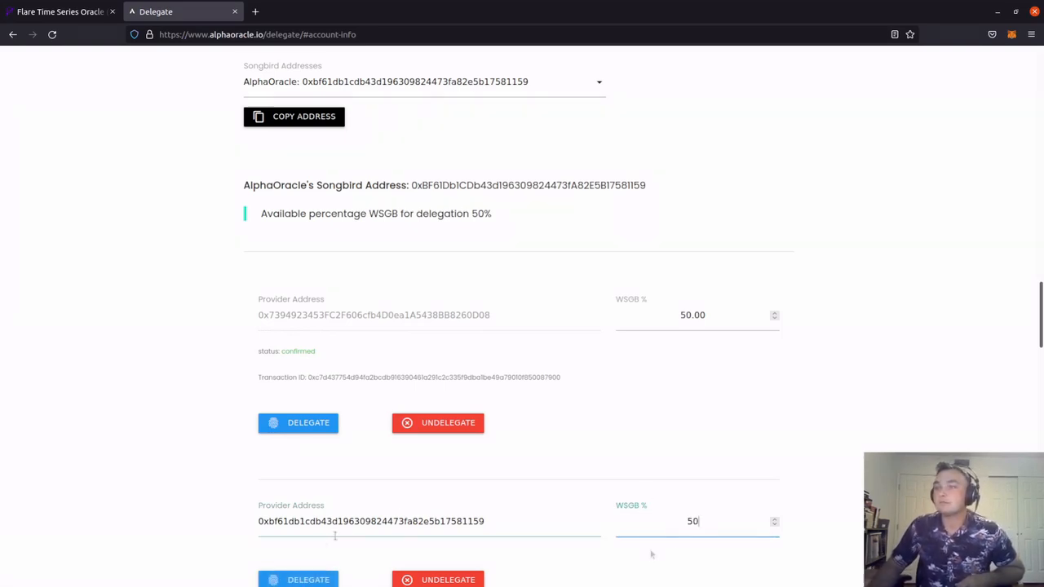
{"action": "mouse_move", "coordinate": [648, 558]}
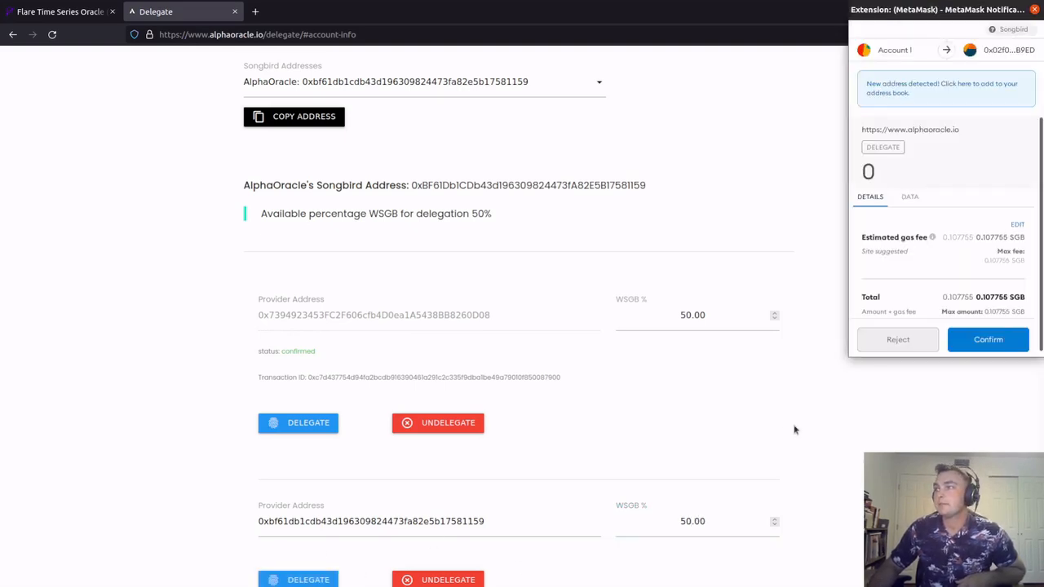
{"action": "mouse_move", "coordinate": [722, 277]}
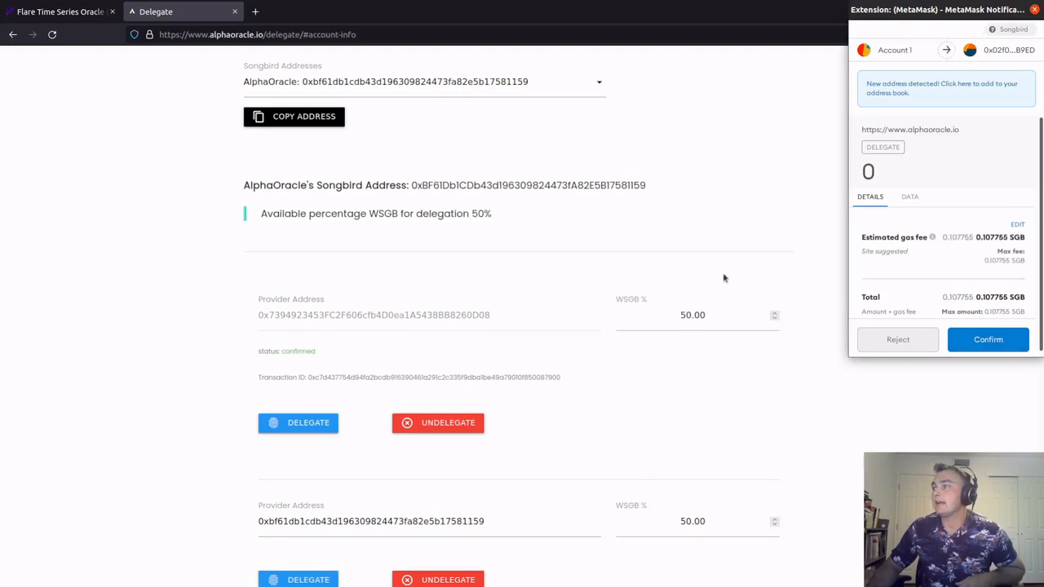
{"action": "mouse_move", "coordinate": [946, 248]}
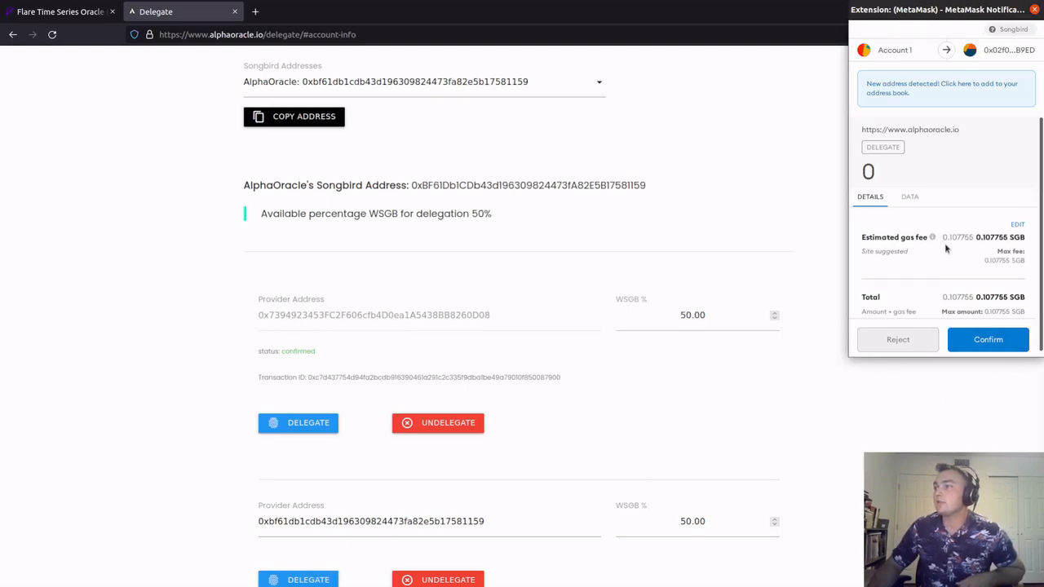
{"action": "mouse_move", "coordinate": [952, 248]}
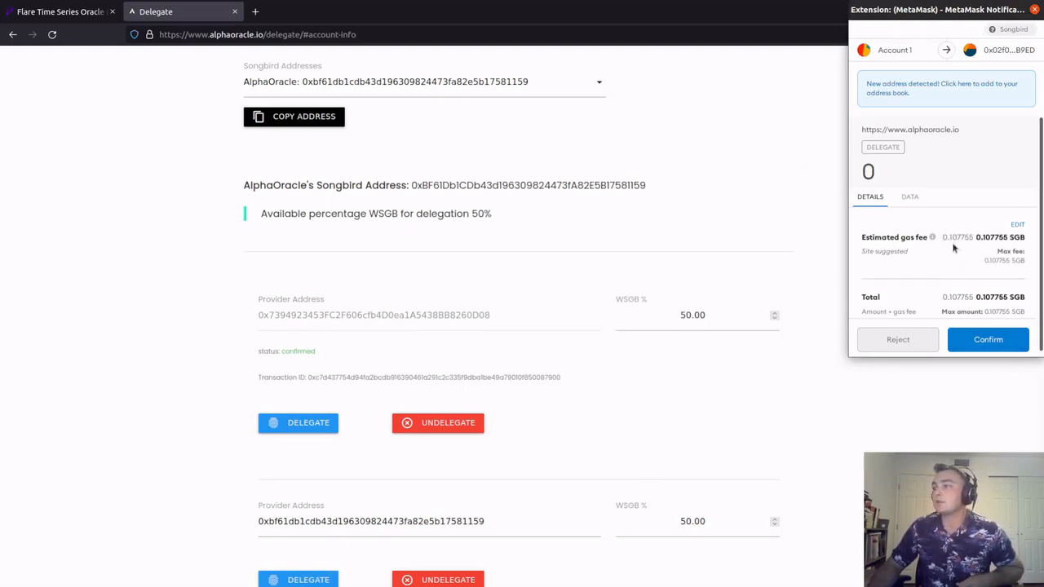
Approve the 50% delegation to AlphaOracle in MetaMask, leaving it pending
{"action": "left_click", "coordinate": [989, 340]}
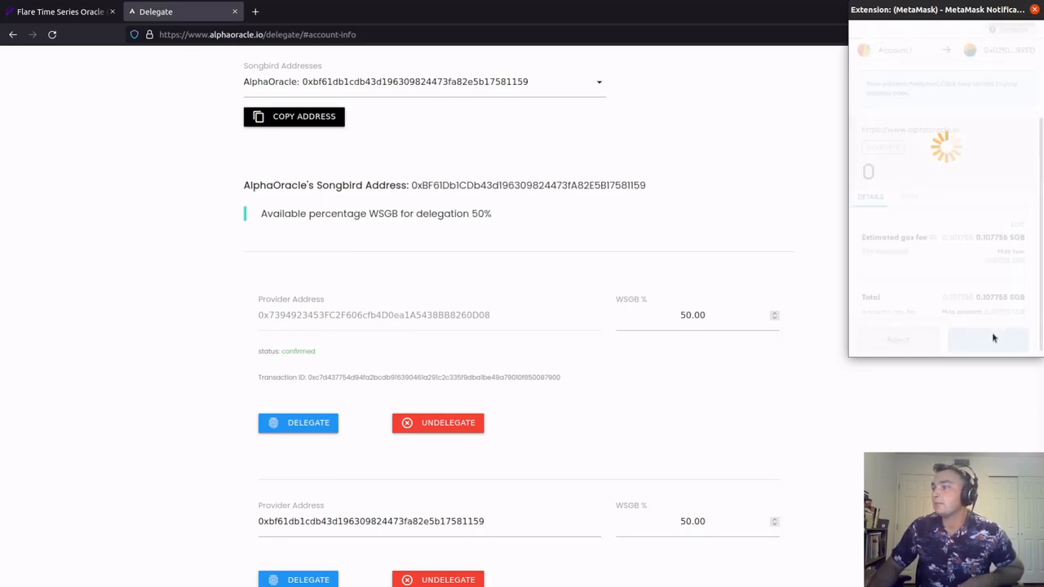
{"action": "left_click", "coordinate": [987, 339]}
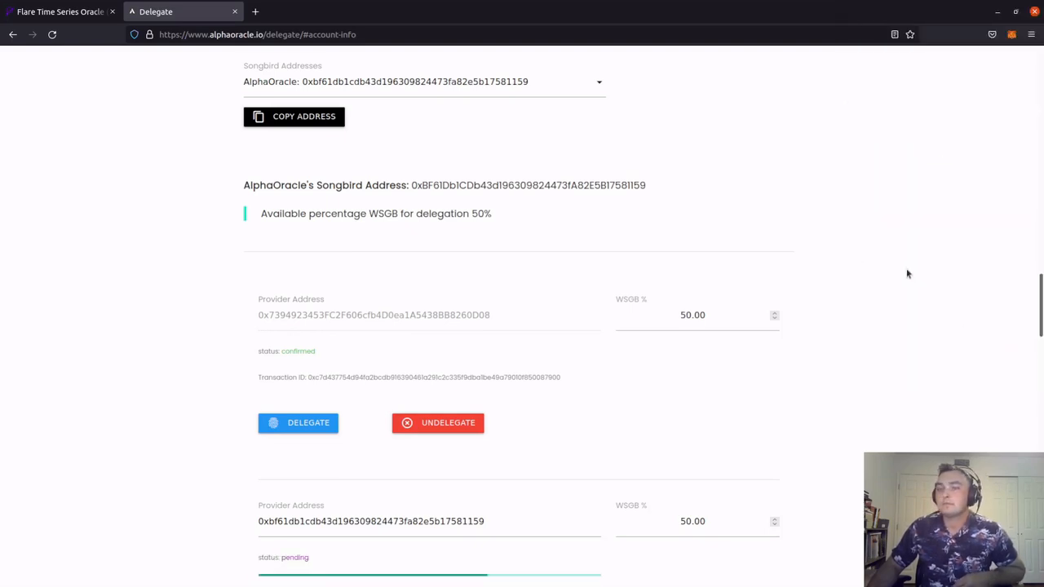
Wait for AlphaOracle's 50% delegation to confirm, leaving 0% WSGB available
{"action": "scroll", "scroll_direction": "down", "scroll_amount": 3}
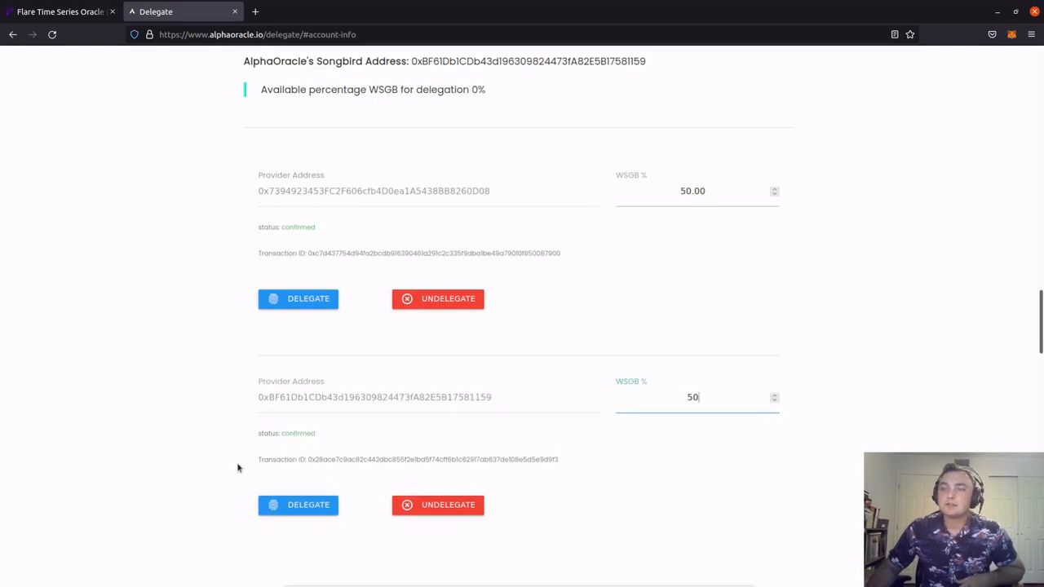
{"action": "mouse_move", "coordinate": [558, 471]}
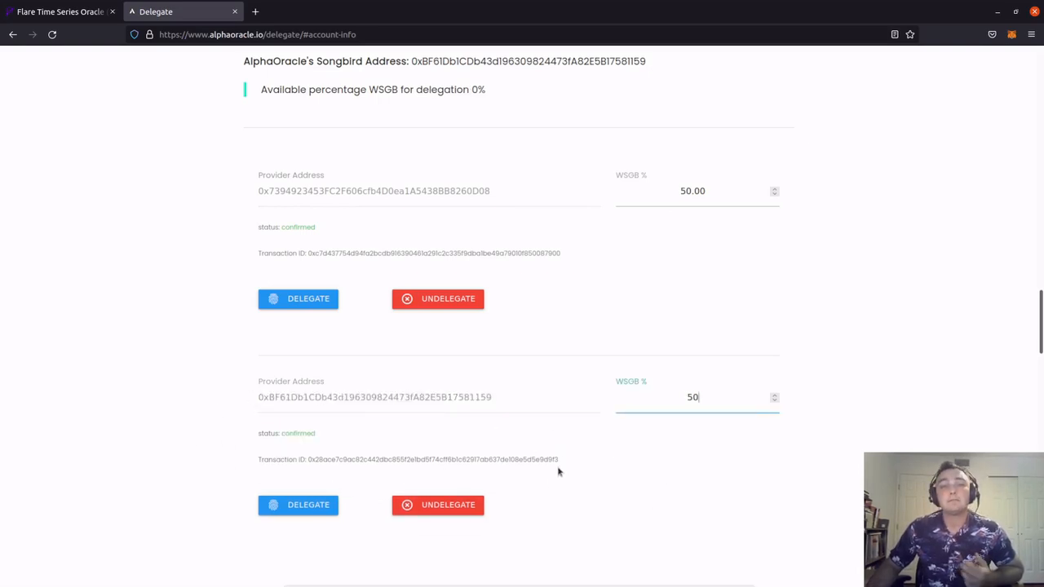
{"action": "mouse_move", "coordinate": [695, 424]}
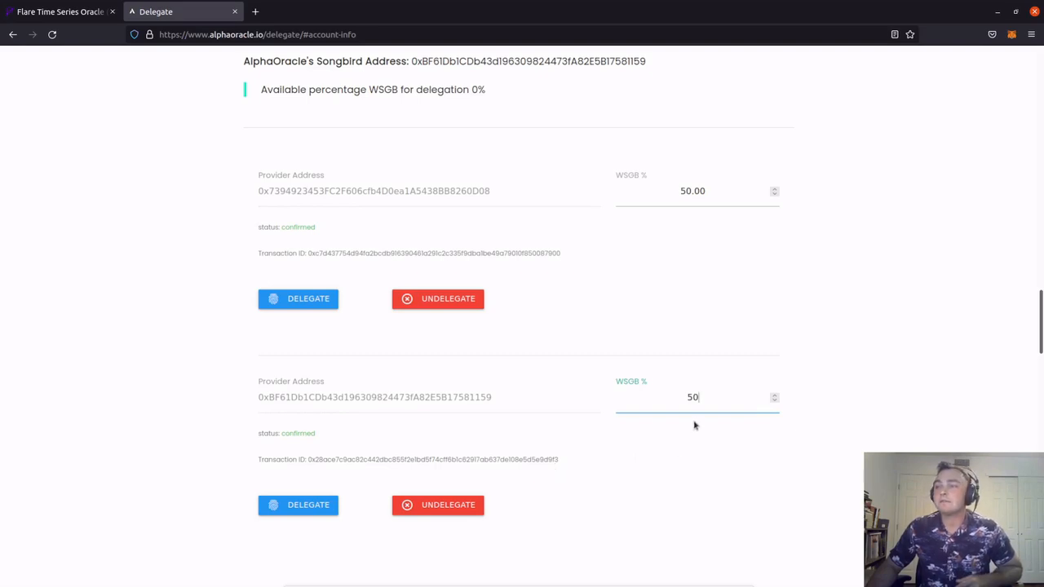
{"action": "mouse_move", "coordinate": [763, 439]}
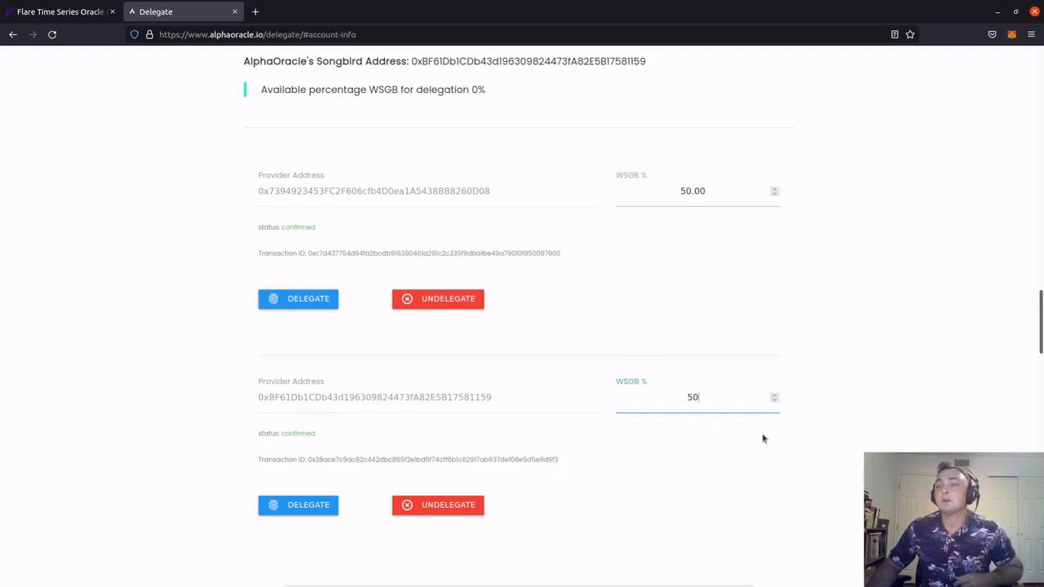
{"action": "mouse_move", "coordinate": [590, 398]}
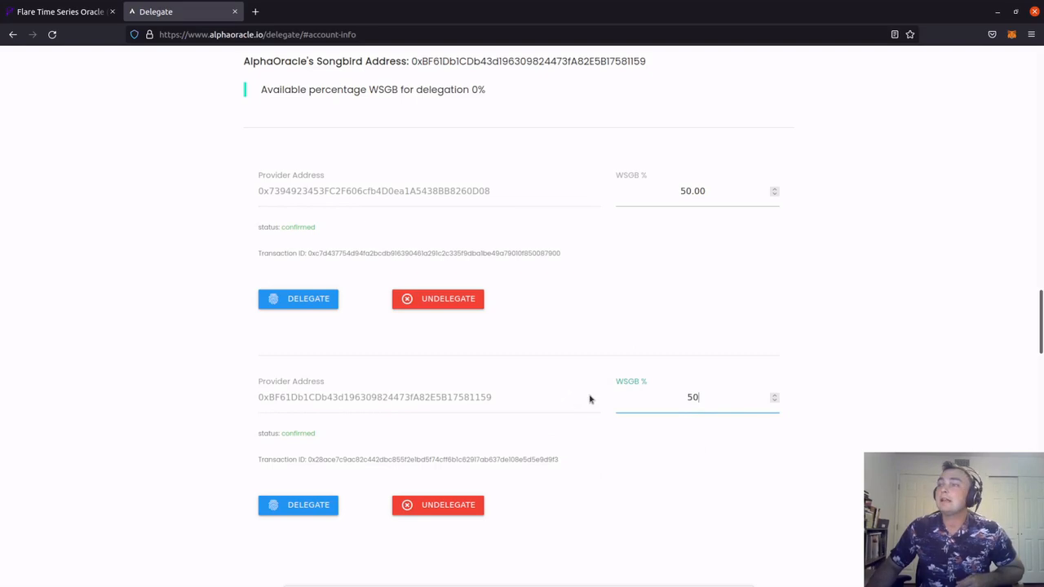
{"action": "mouse_move", "coordinate": [664, 261]}
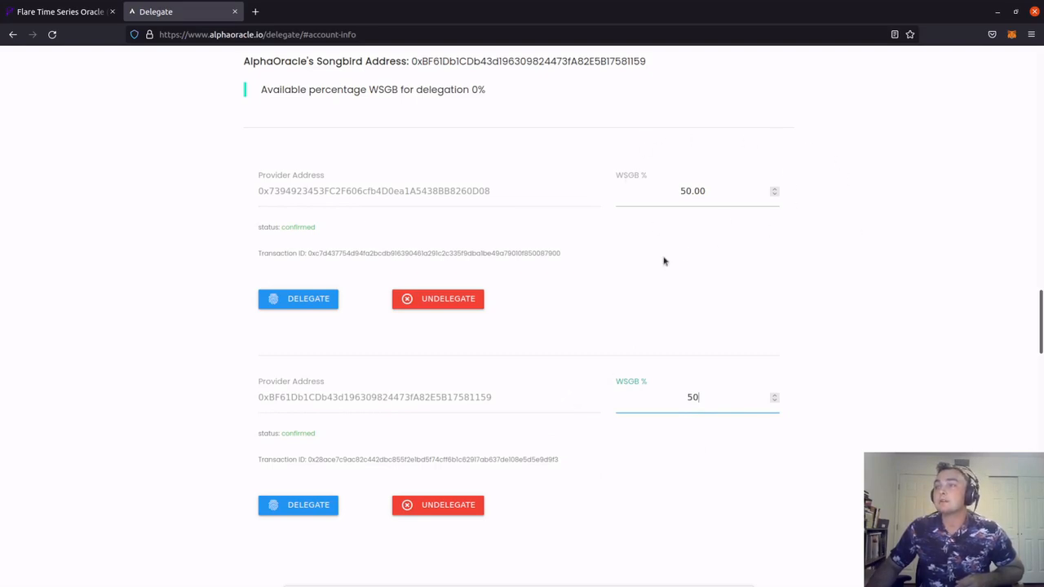
{"action": "mouse_move", "coordinate": [318, 203]}
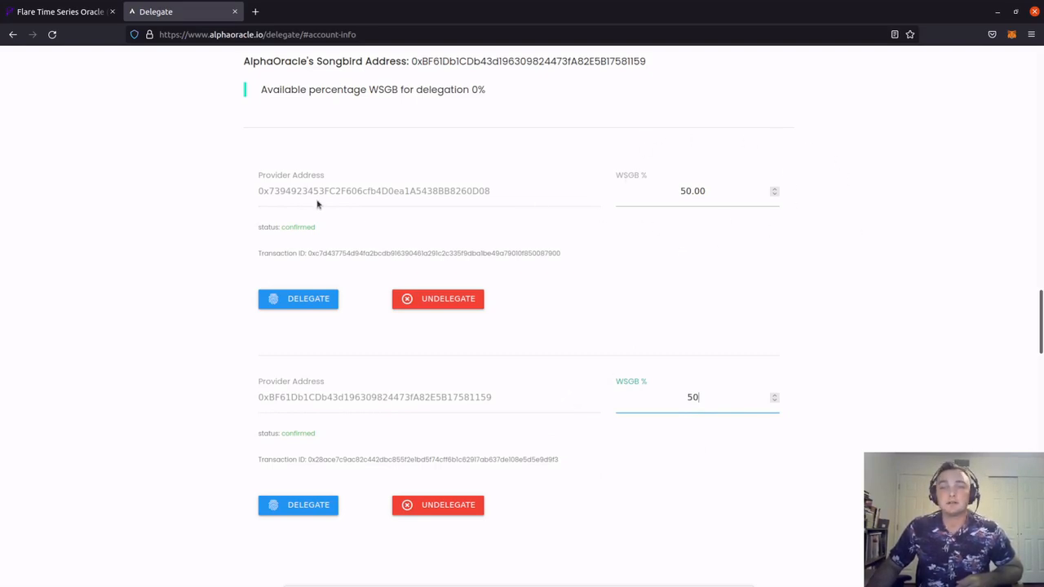
Review the three confirmed transactions, view the first in Songbird Explorer, then return to FlareMetrics
{"action": "scroll", "scroll_direction": "down", "scroll_amount": 3}
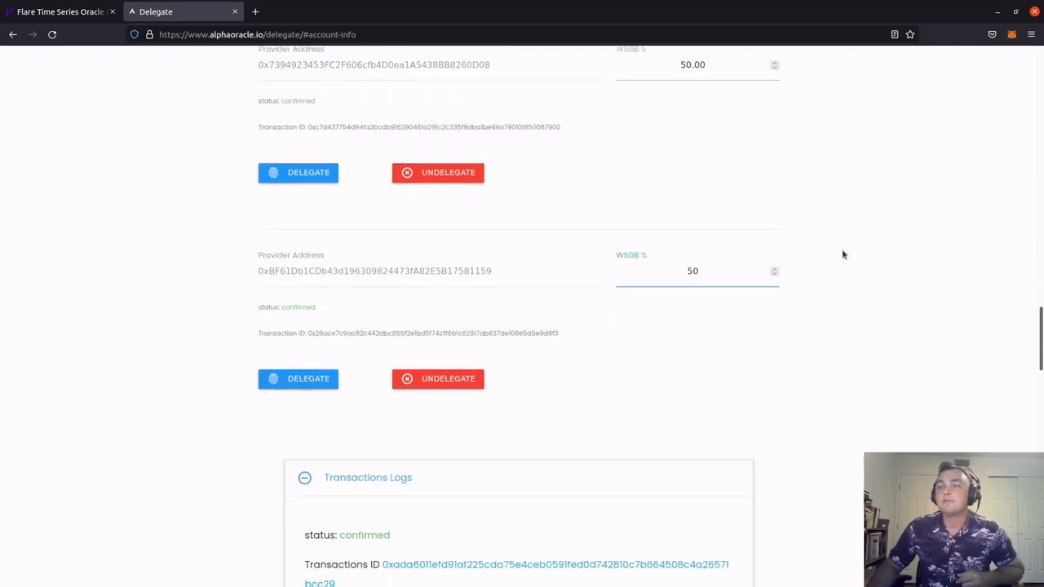
{"action": "scroll", "scroll_direction": "down", "scroll_amount": 3}
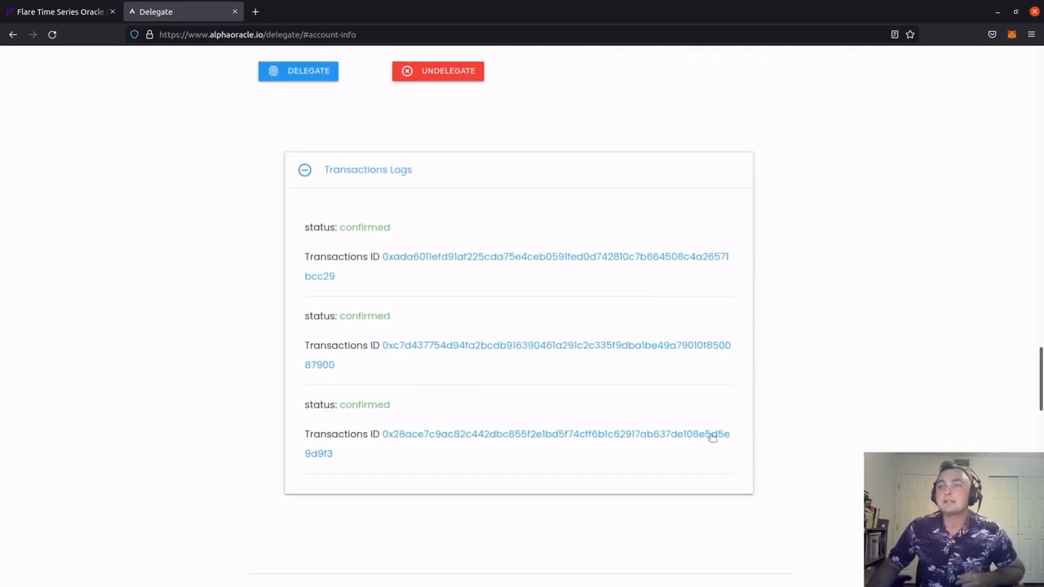
{"action": "mouse_move", "coordinate": [767, 362]}
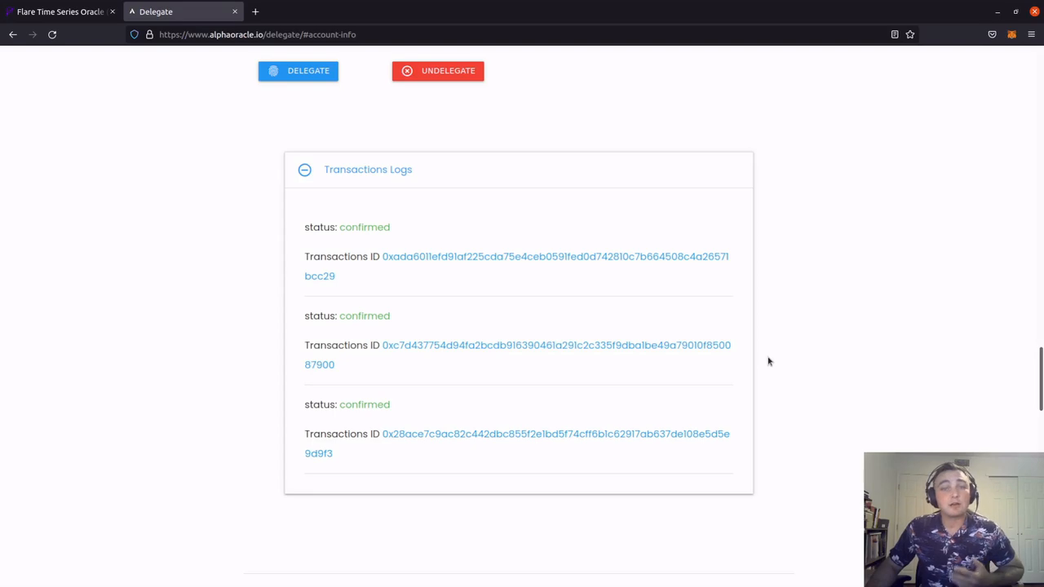
{"action": "mouse_move", "coordinate": [773, 379]}
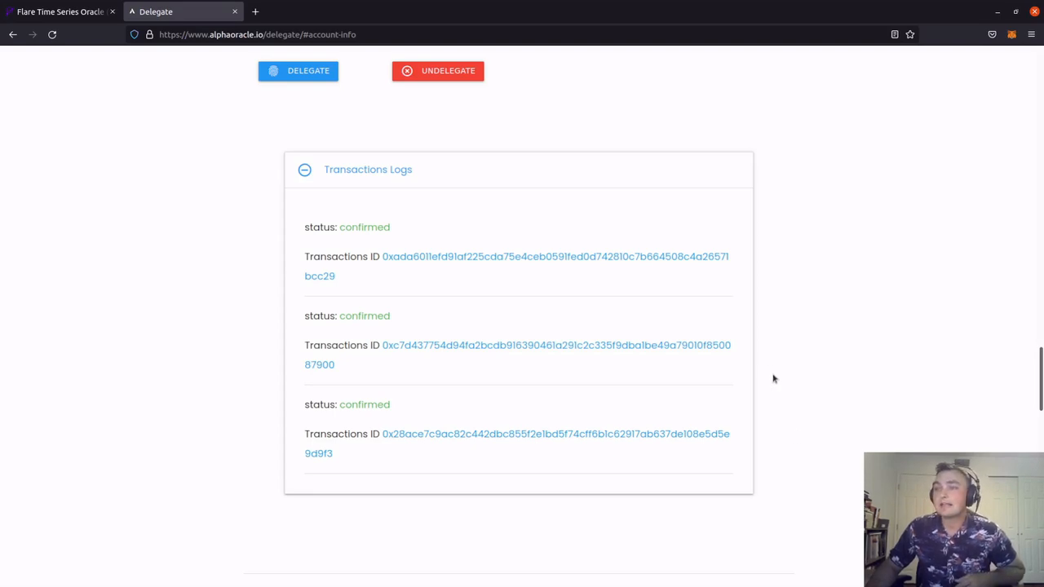
{"action": "mouse_move", "coordinate": [418, 257]}
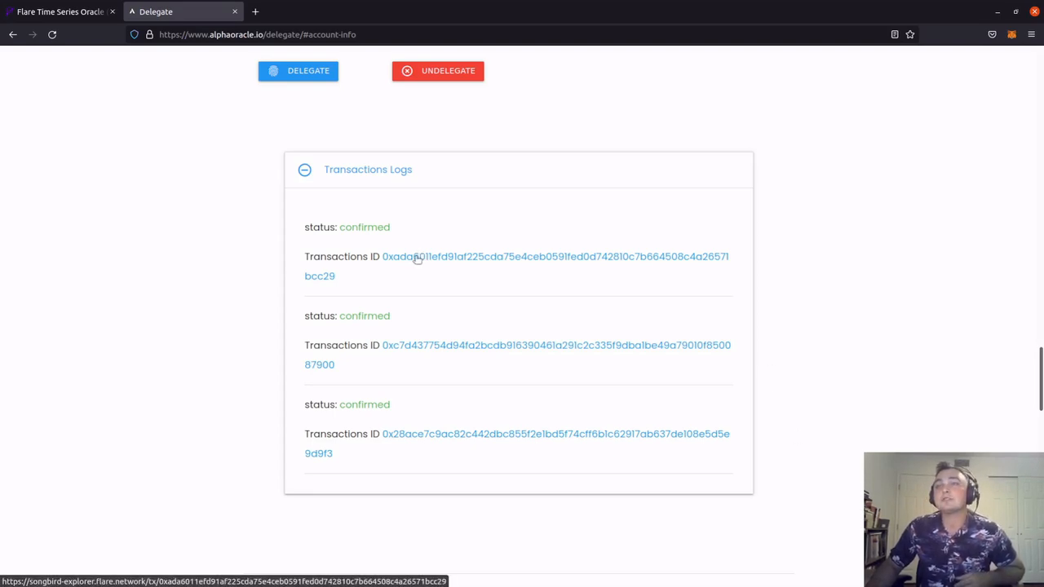
{"action": "left_click", "coordinate": [417, 256]}
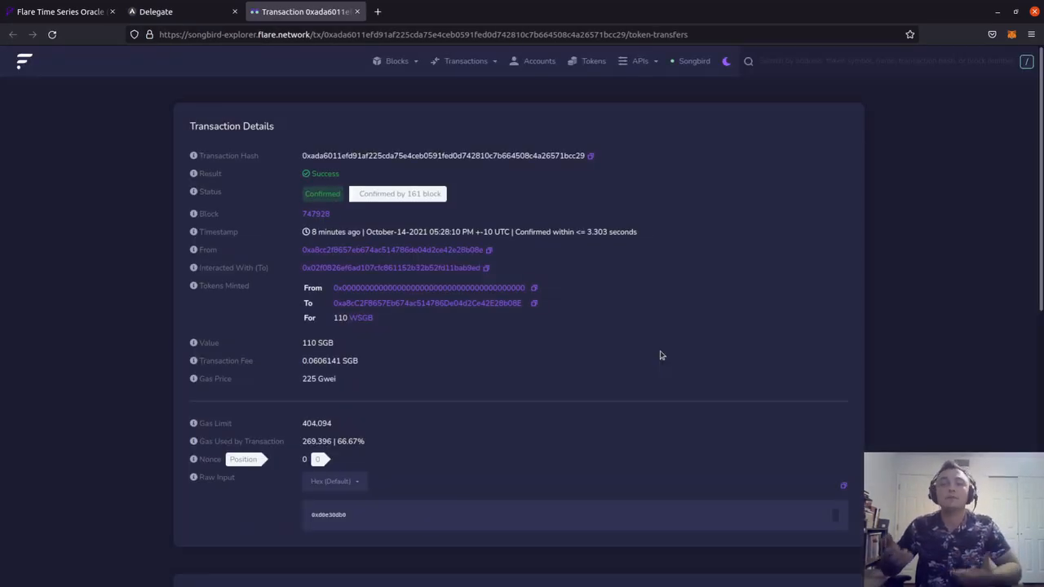
{"action": "left_click", "coordinate": [58, 11]}
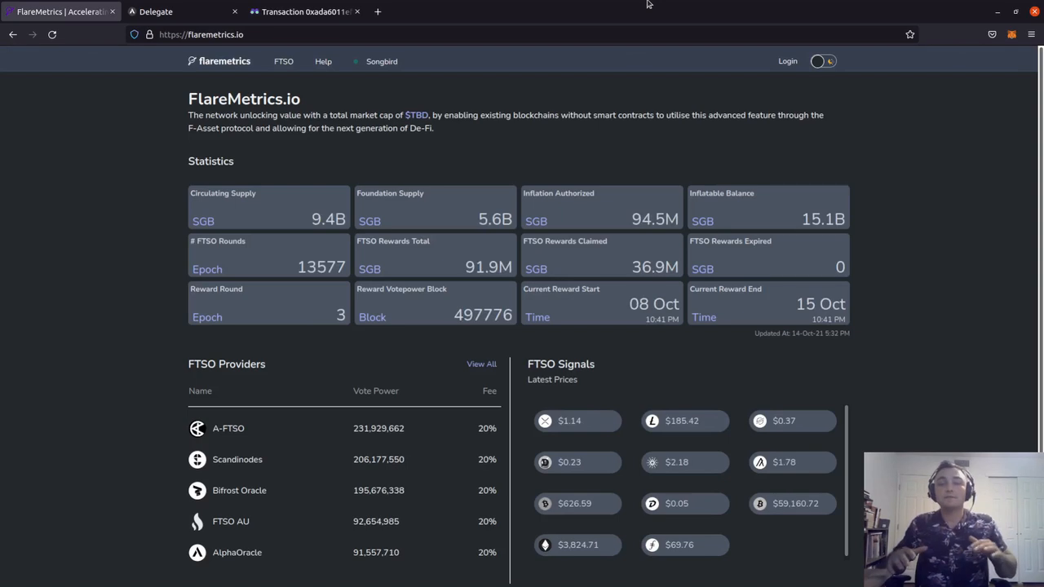